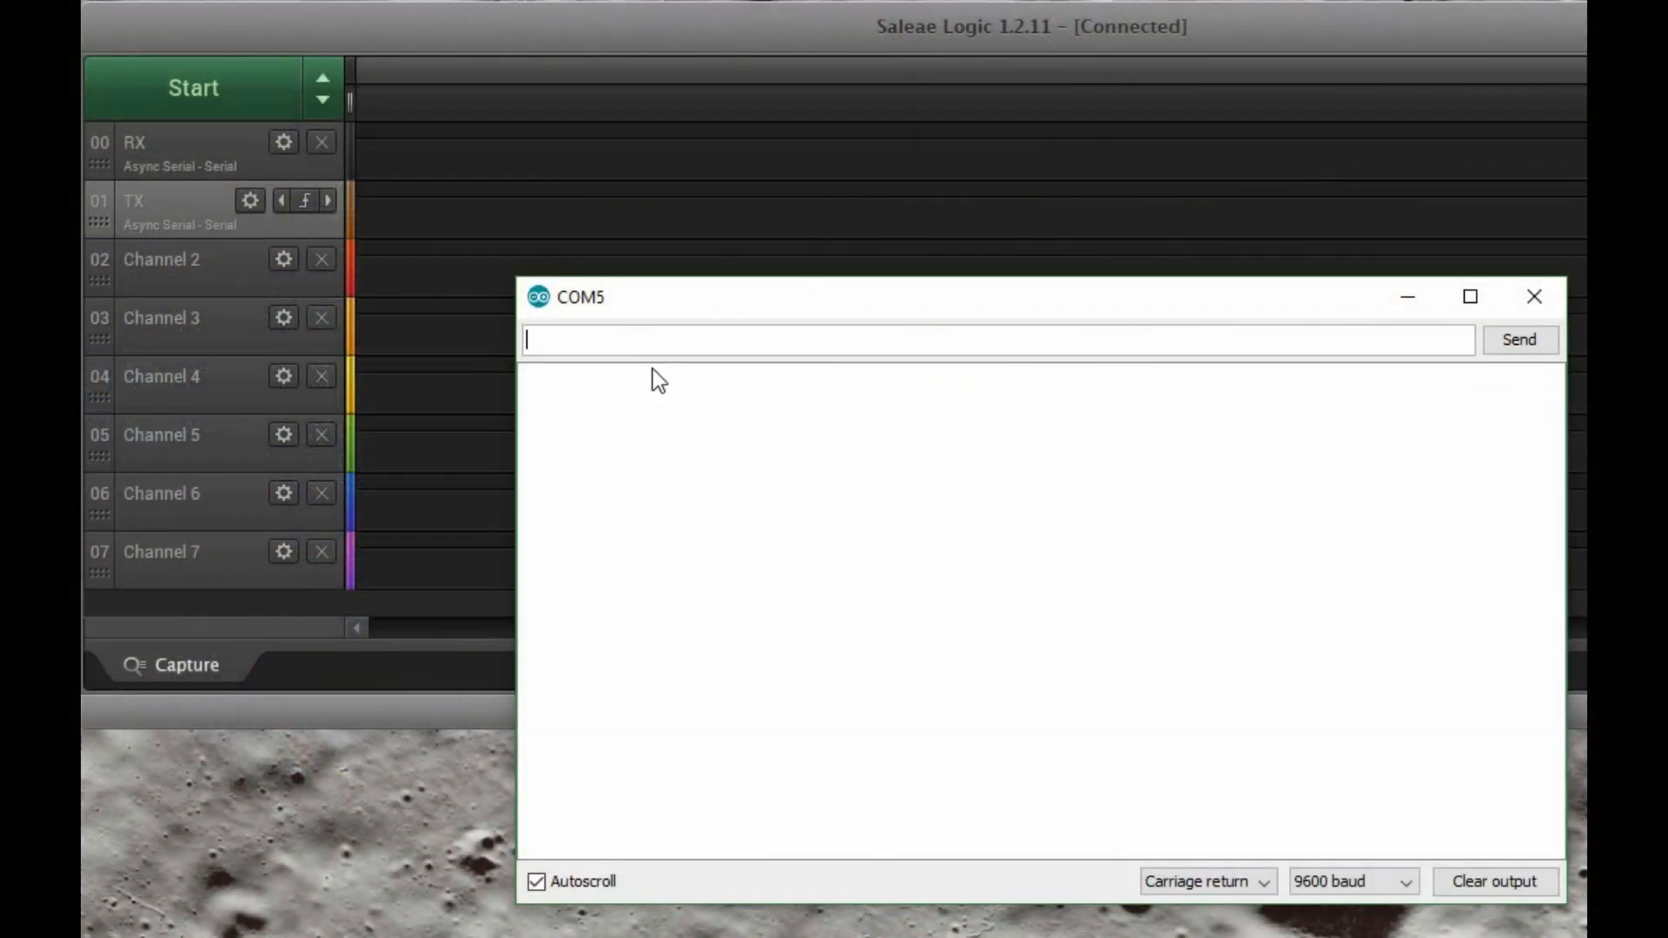
pyautogui.moveTo(1189, 690)
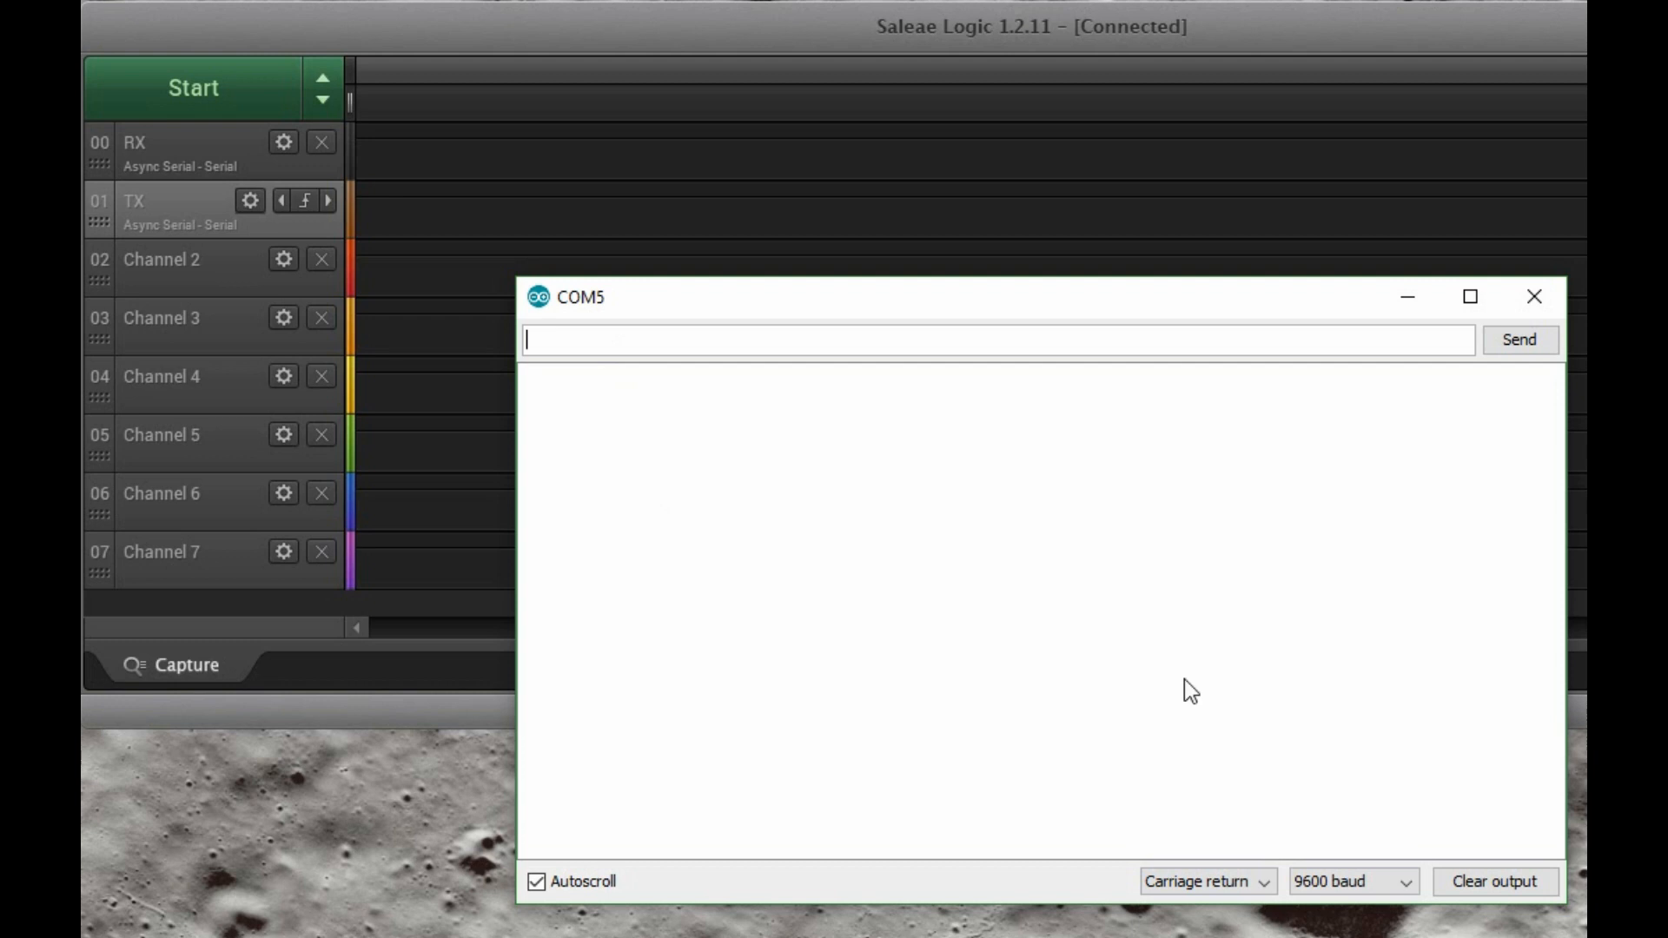
pyautogui.moveTo(641, 437)
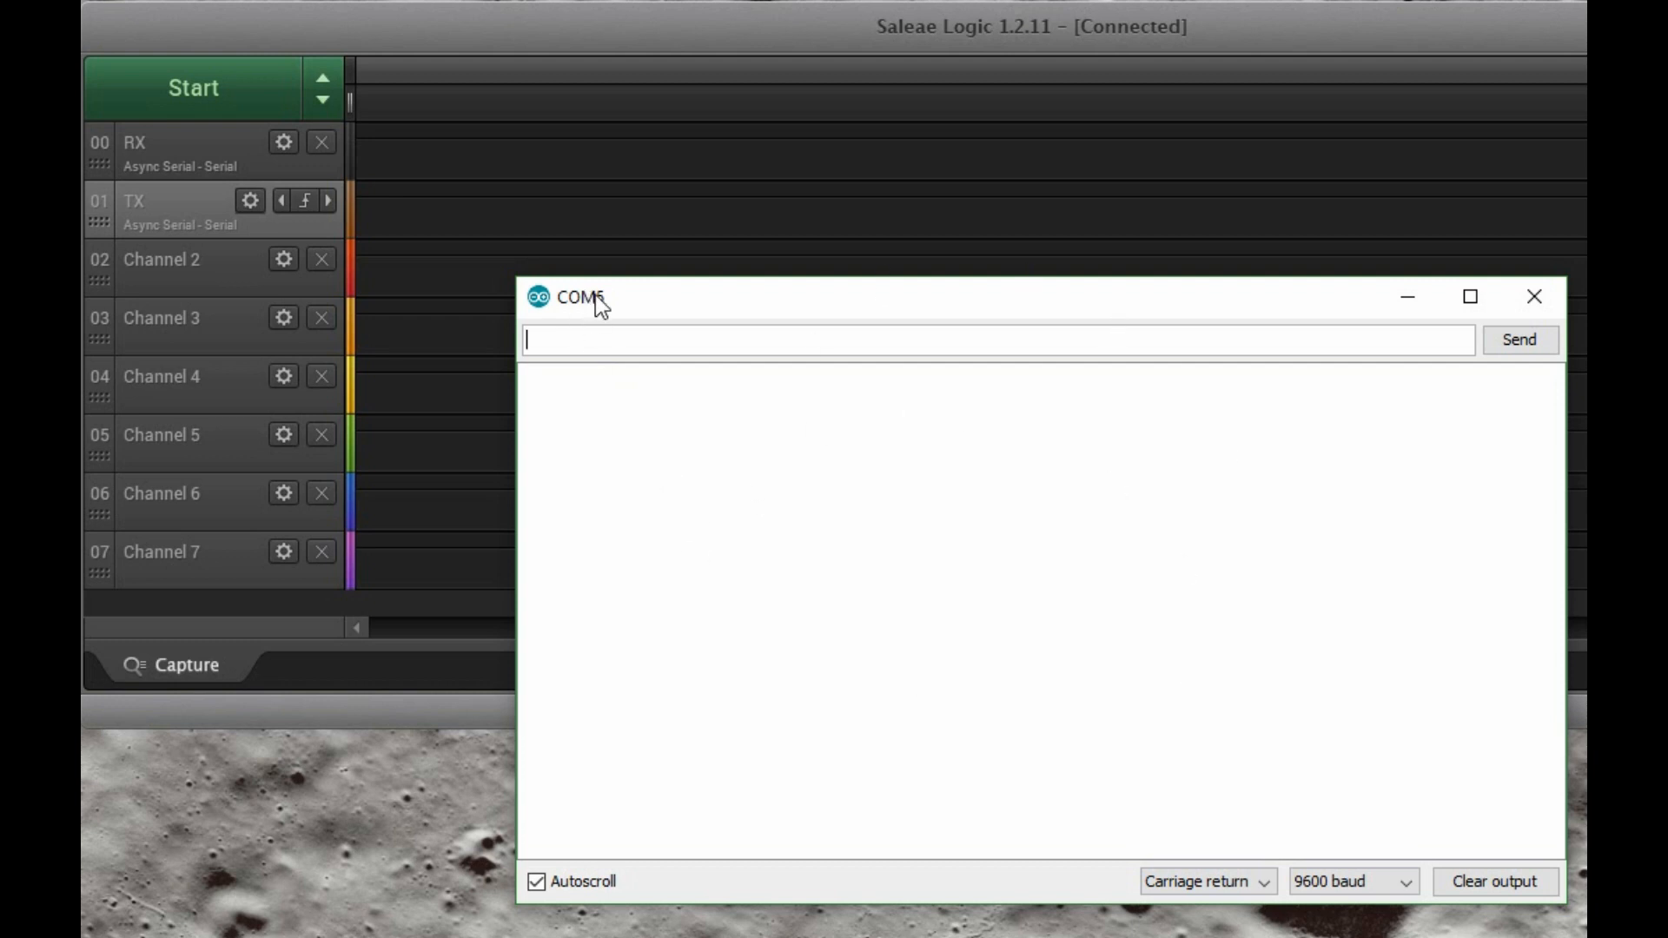
pyautogui.moveTo(612, 321)
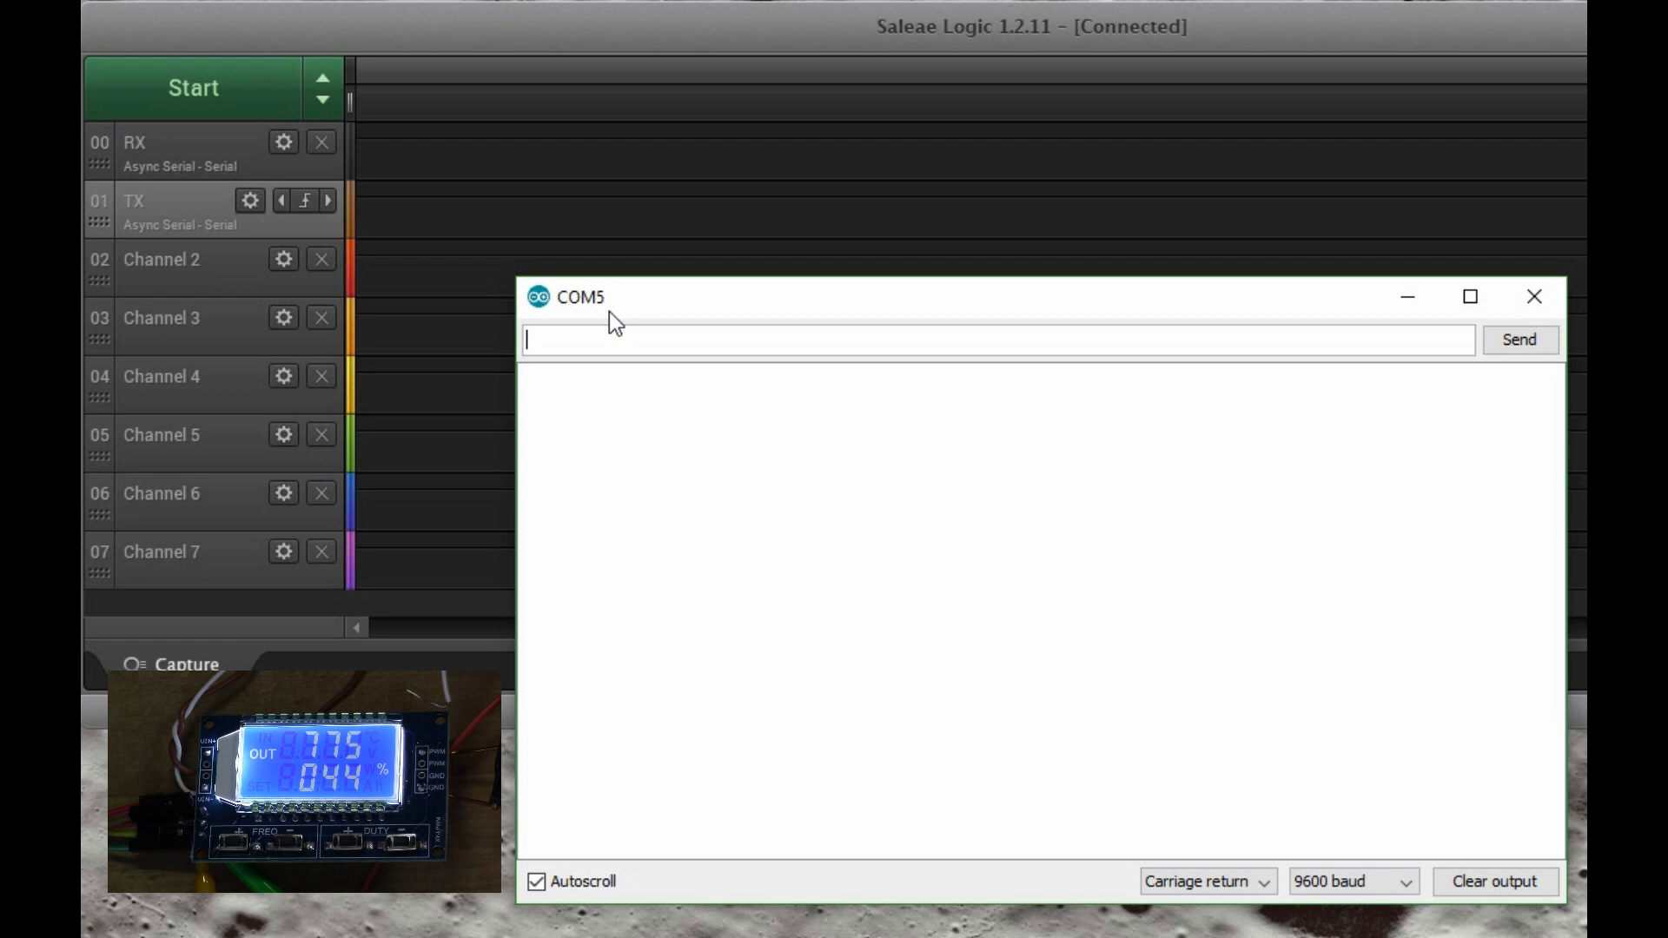
# Send 'read' to get F775 and D044 back, then send two DOWN commands.
pyautogui.write('read')
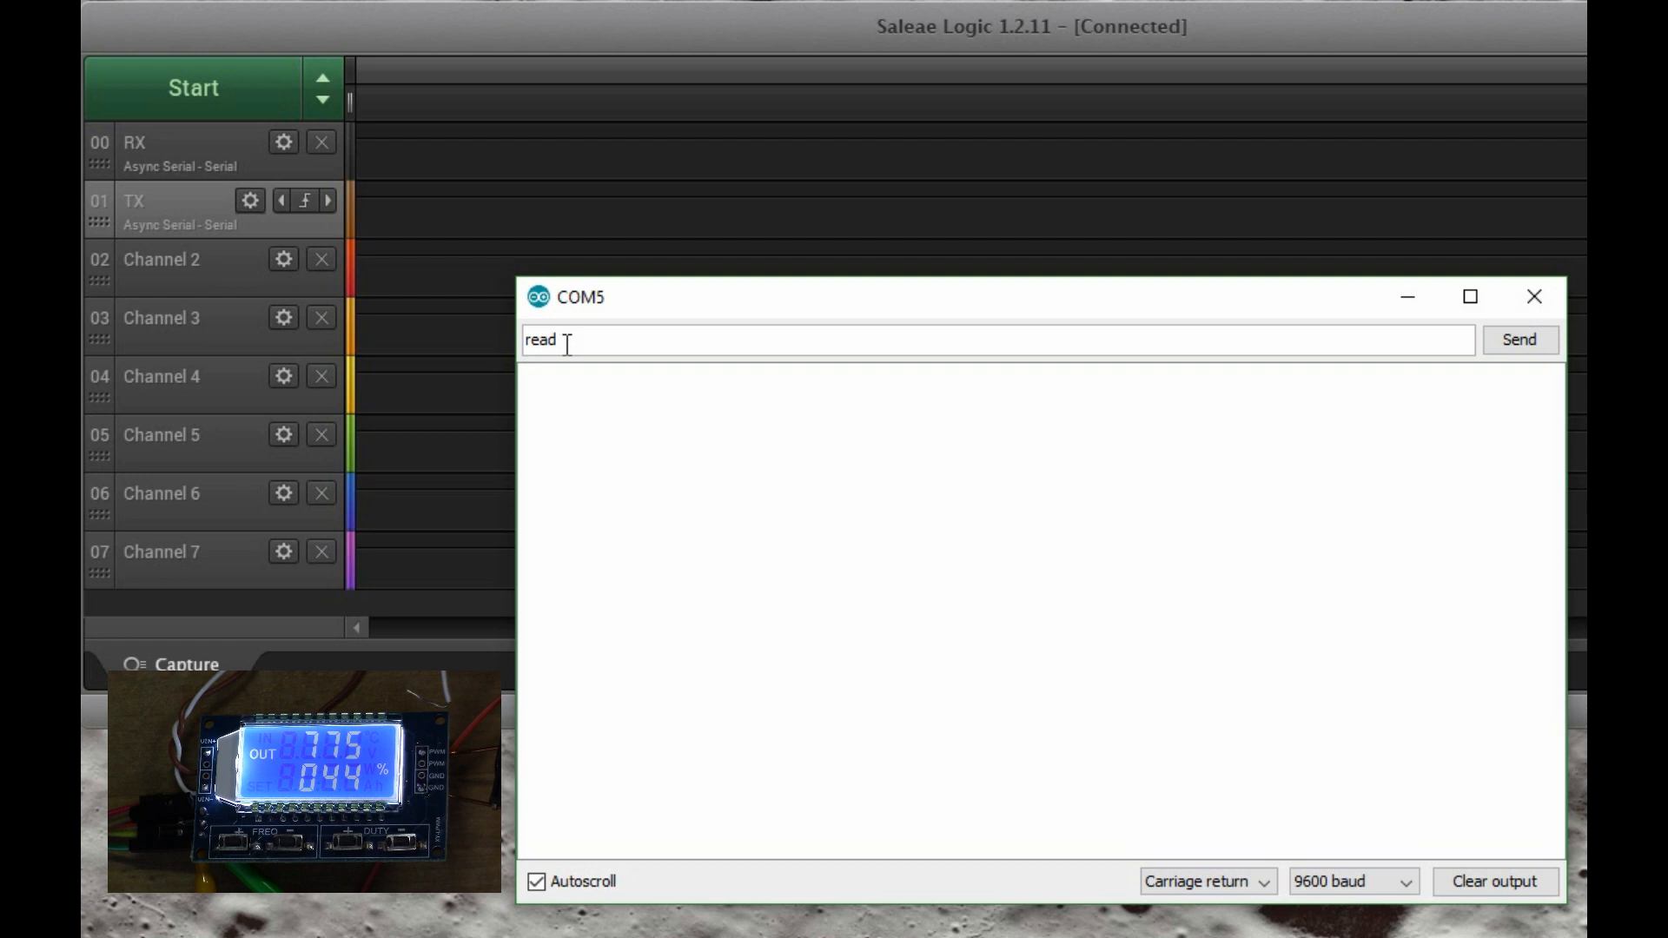
pyautogui.click(1519, 339)
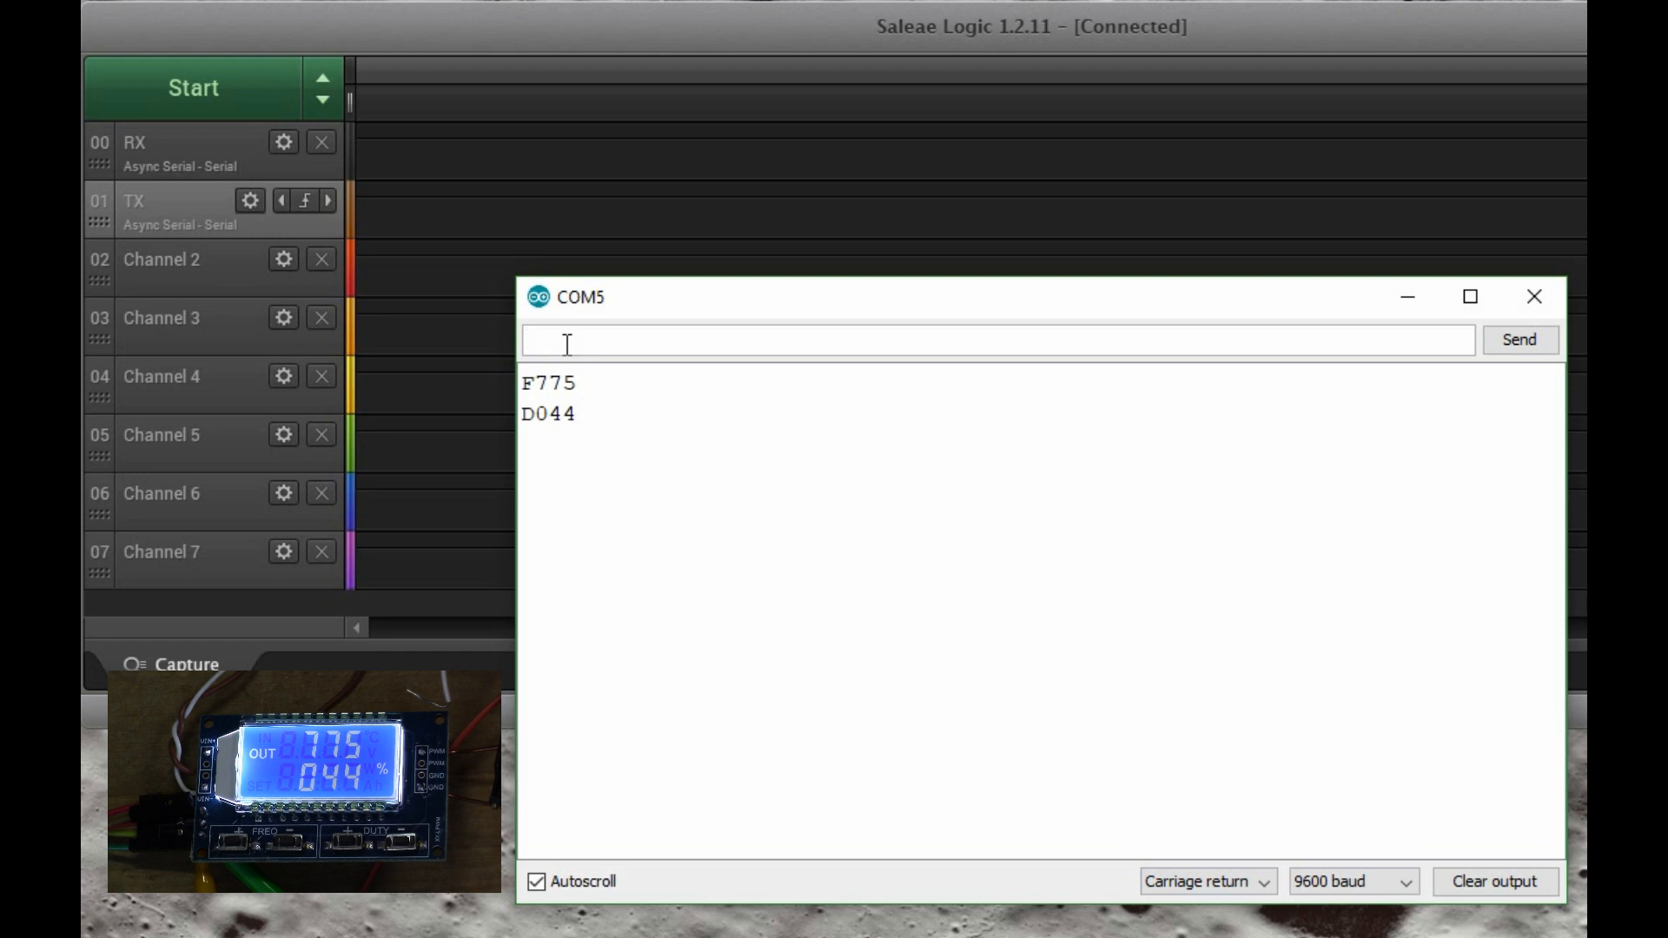
pyautogui.write('D')
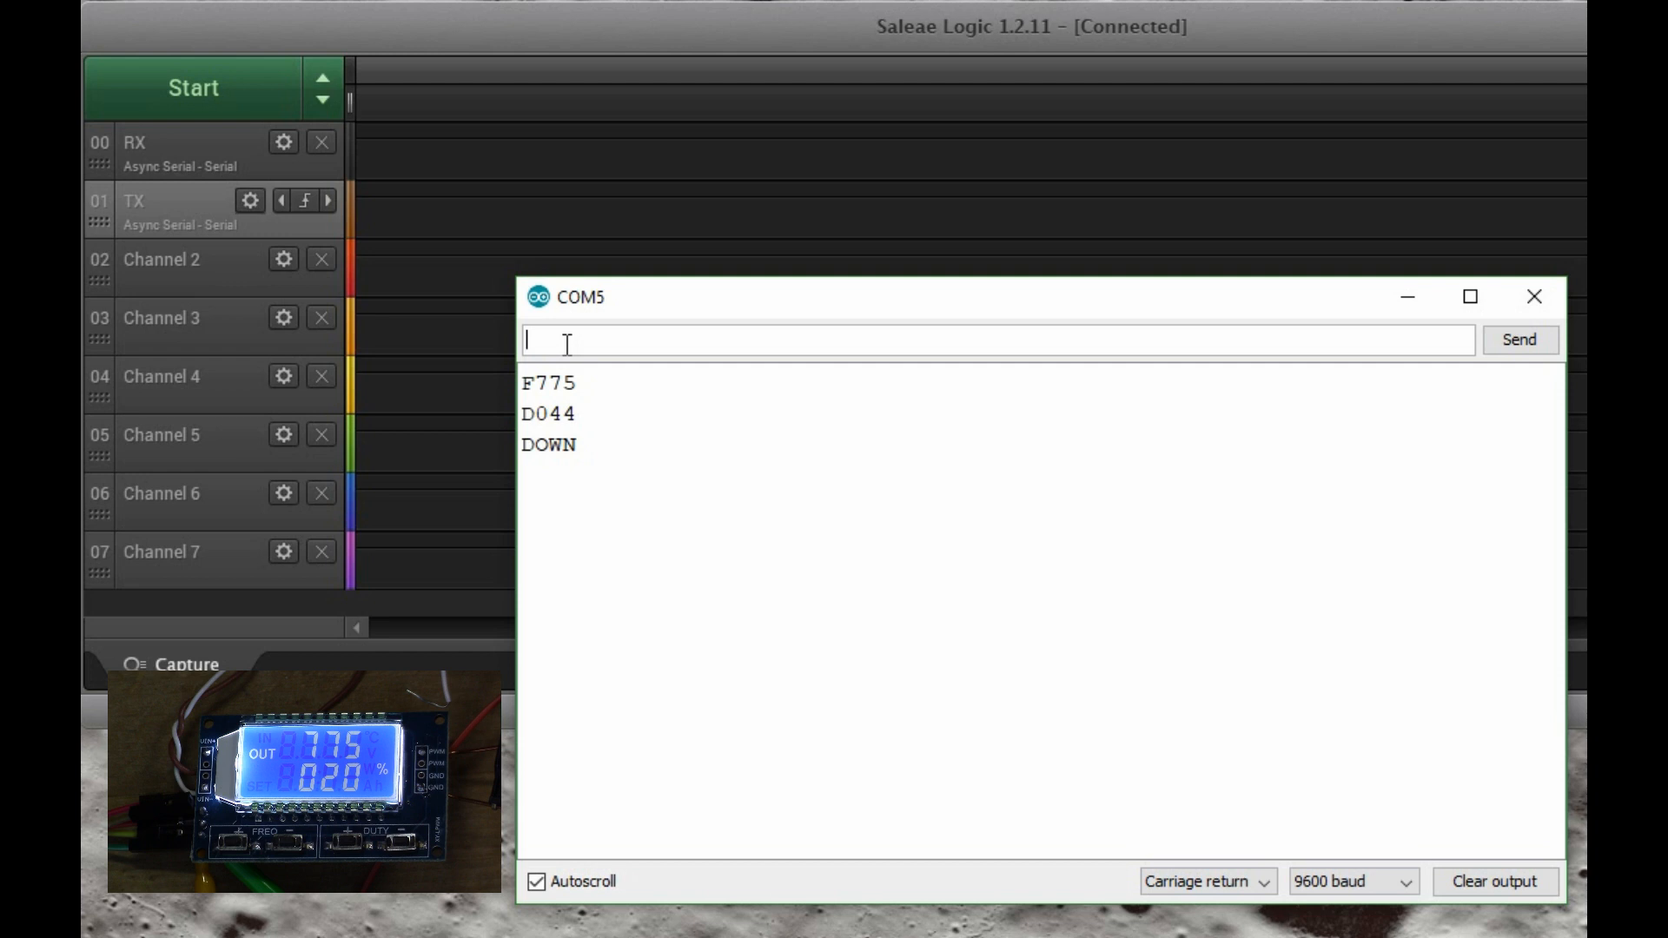
pyautogui.write('D0')
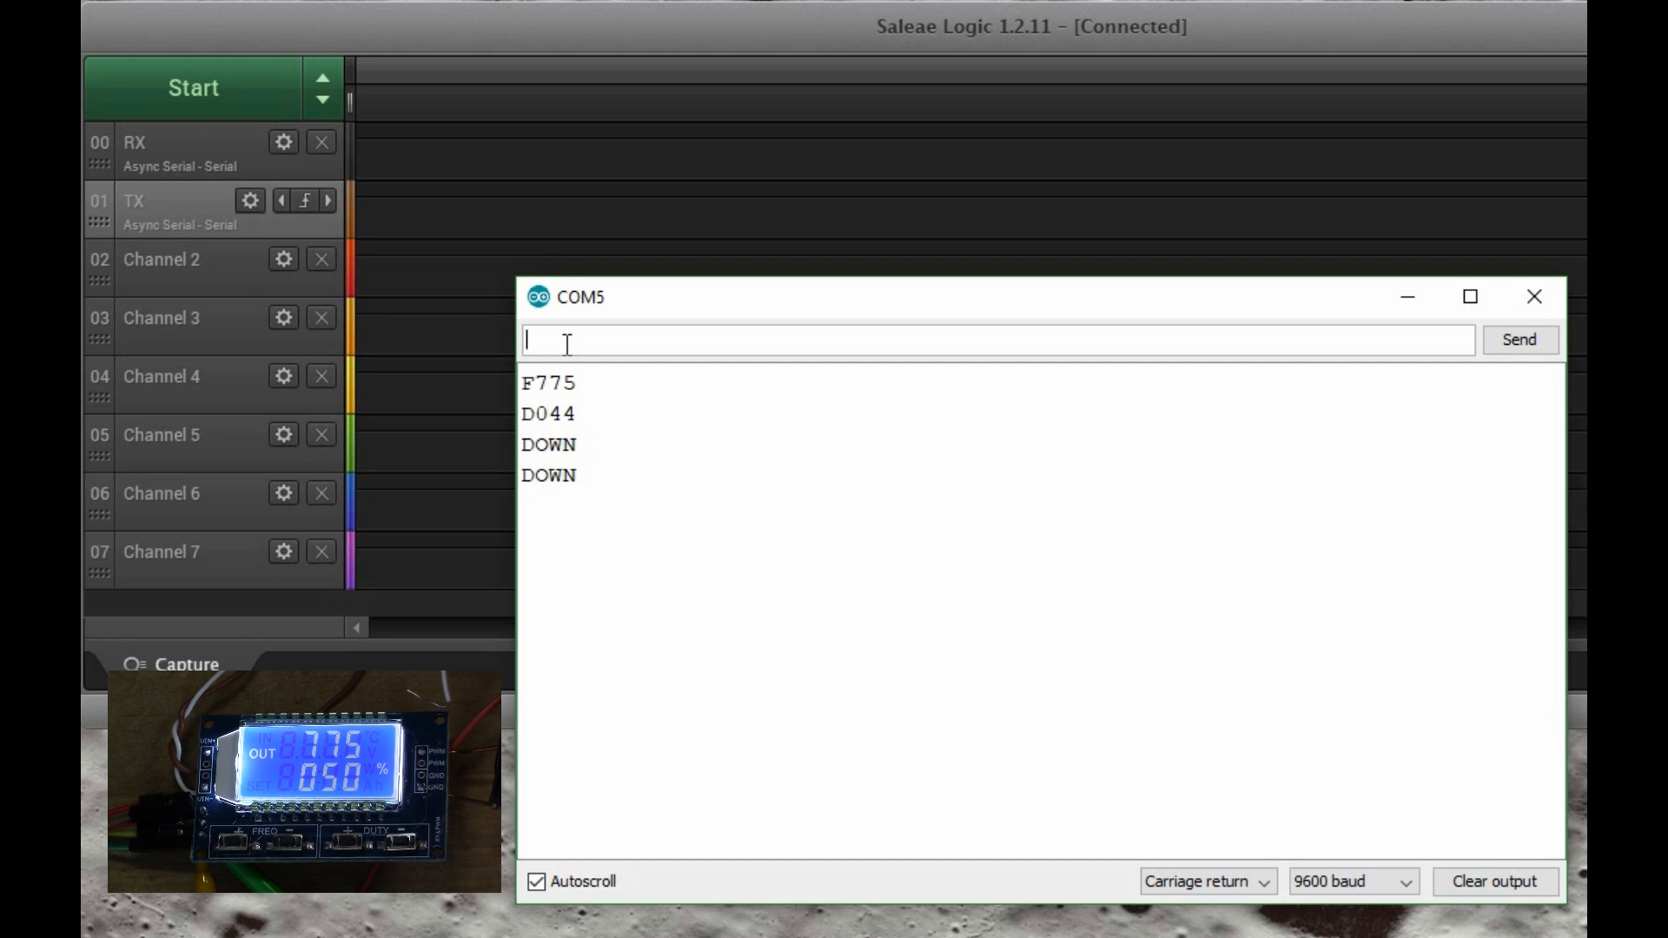
# Send the frequency command F1.04 to the signal generator.
pyautogui.write('F')
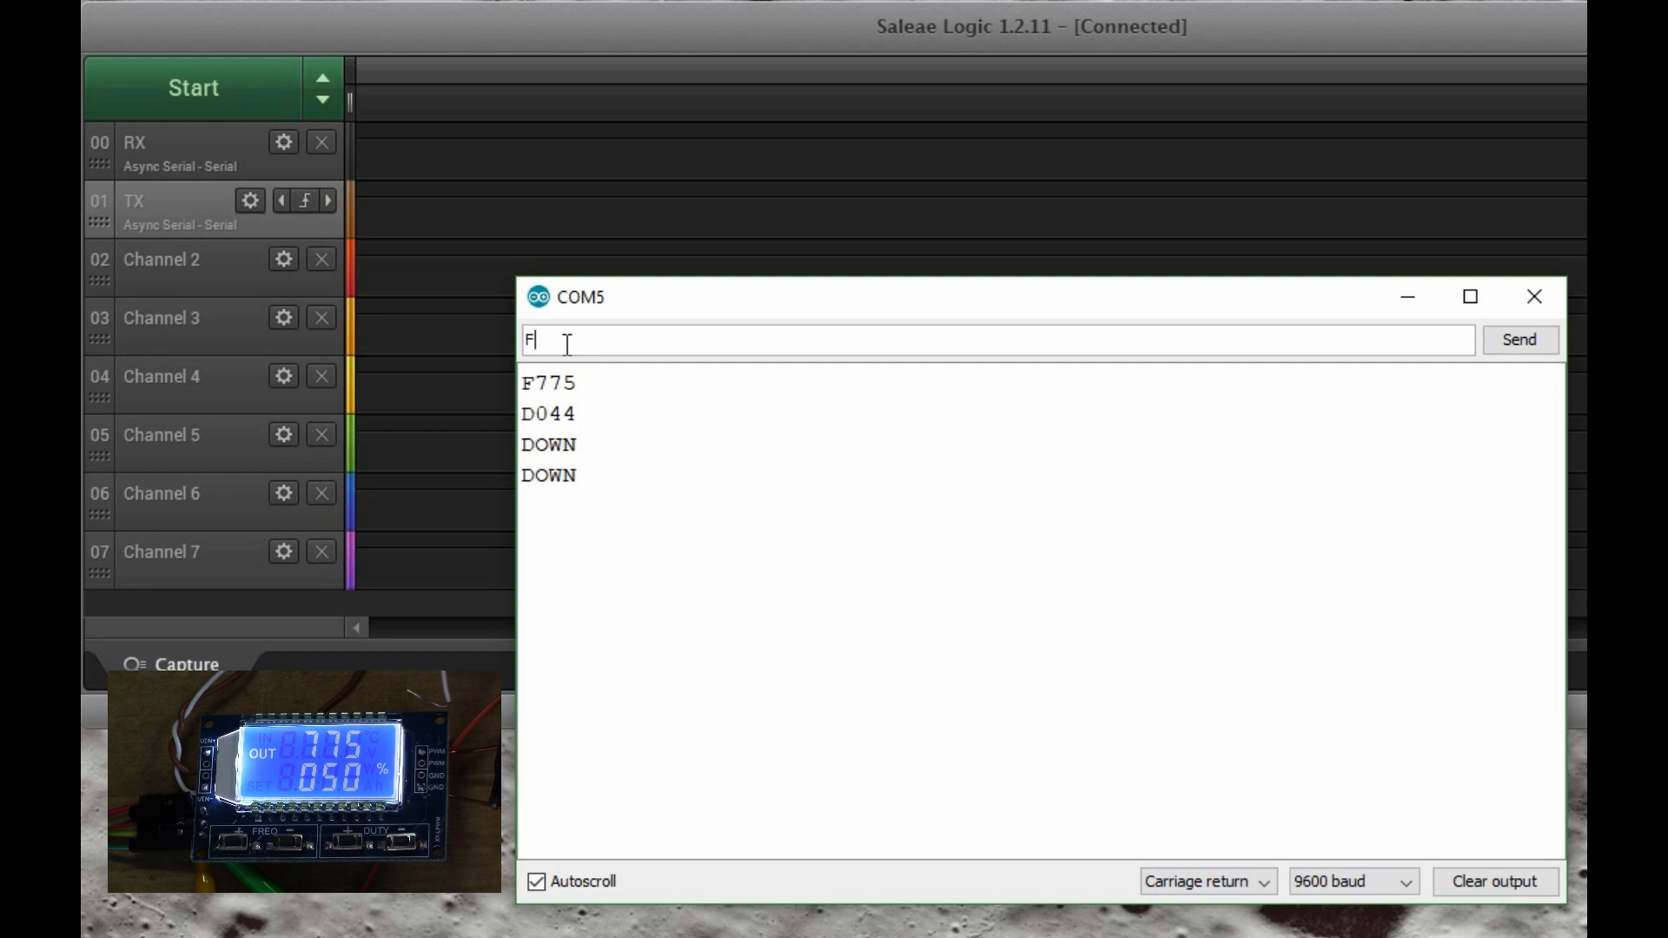
pyautogui.write('1.04')
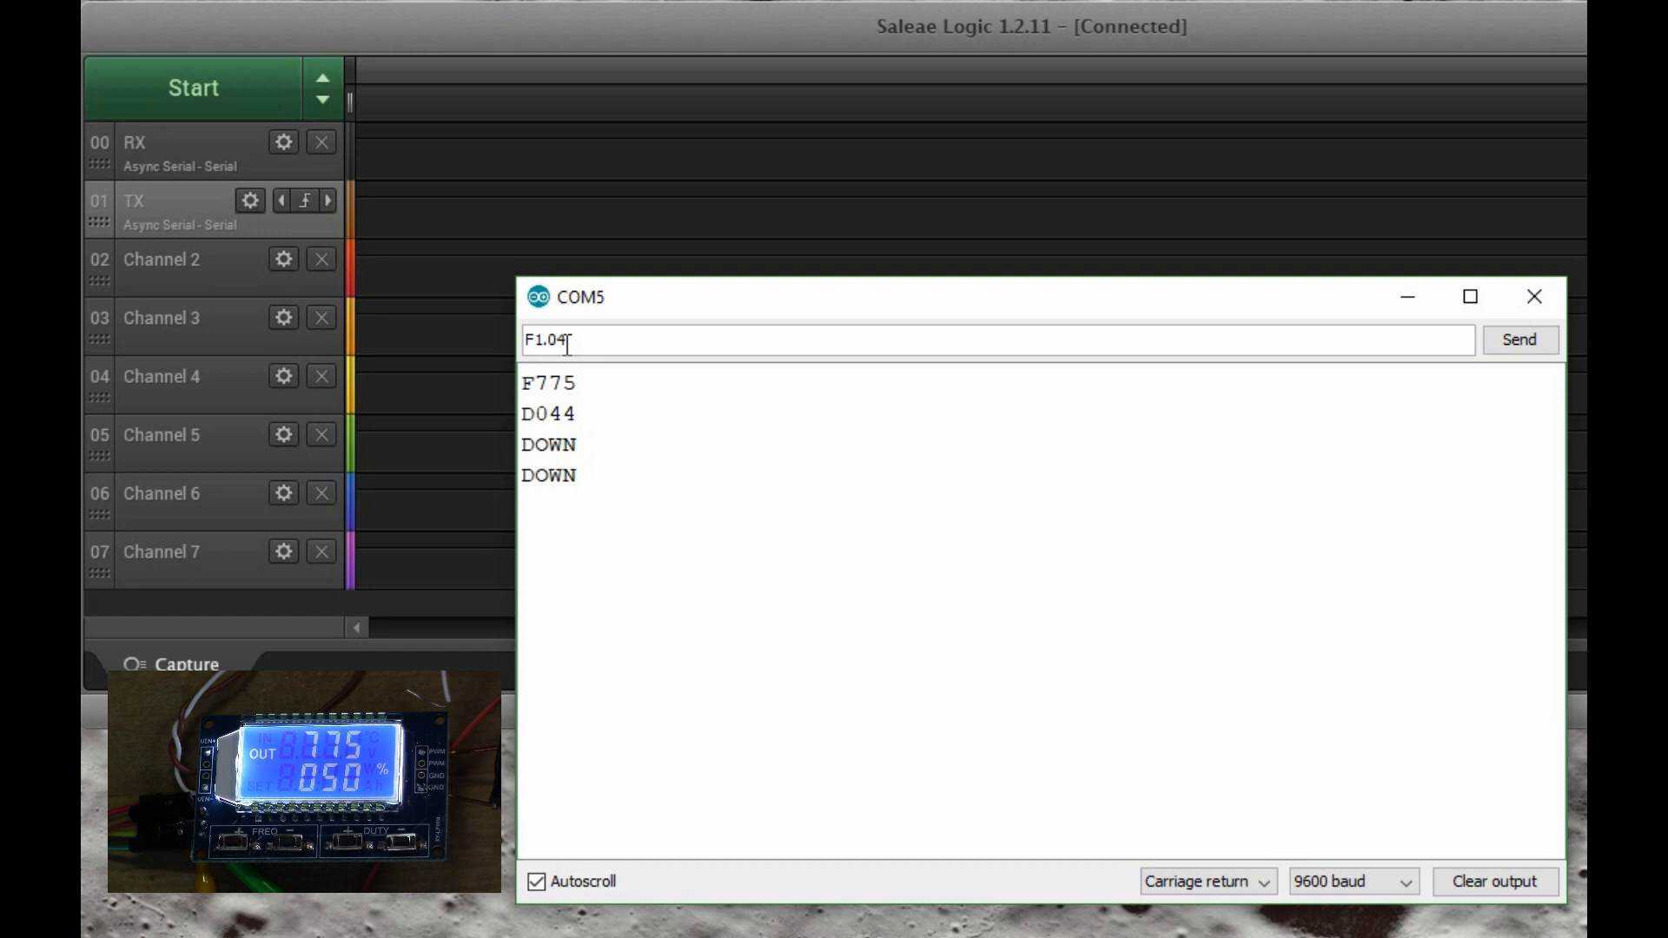
pyautogui.click(1518, 339)
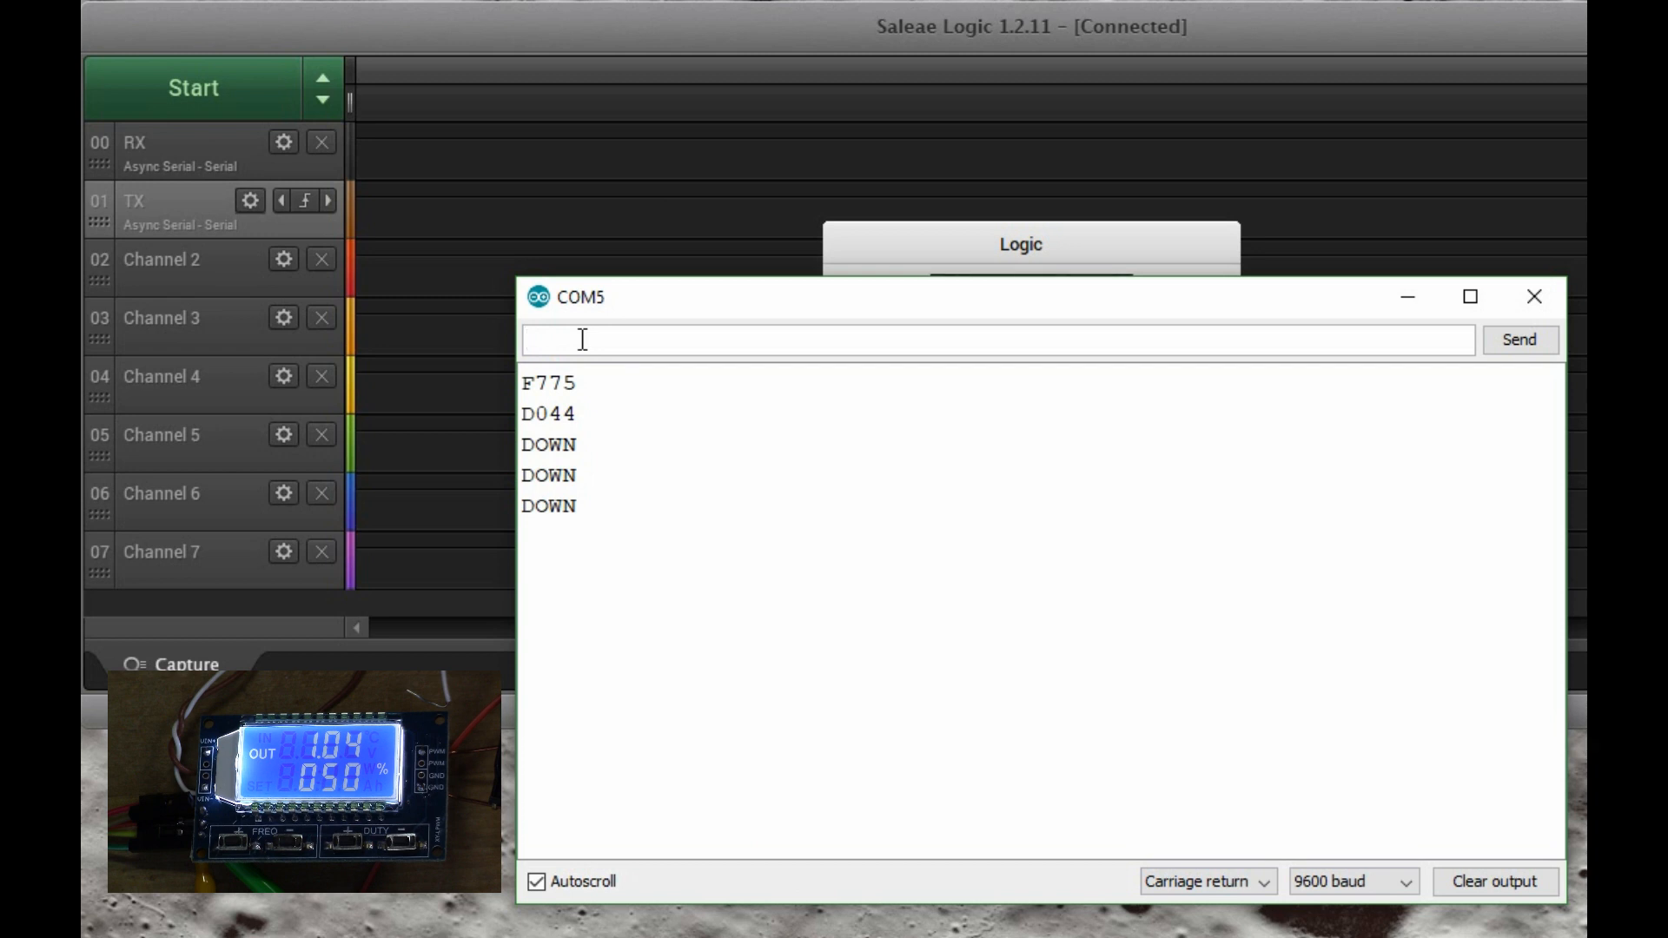
# Capture the serial traffic of a 'read' command and stop the capture.
pyautogui.write('re')
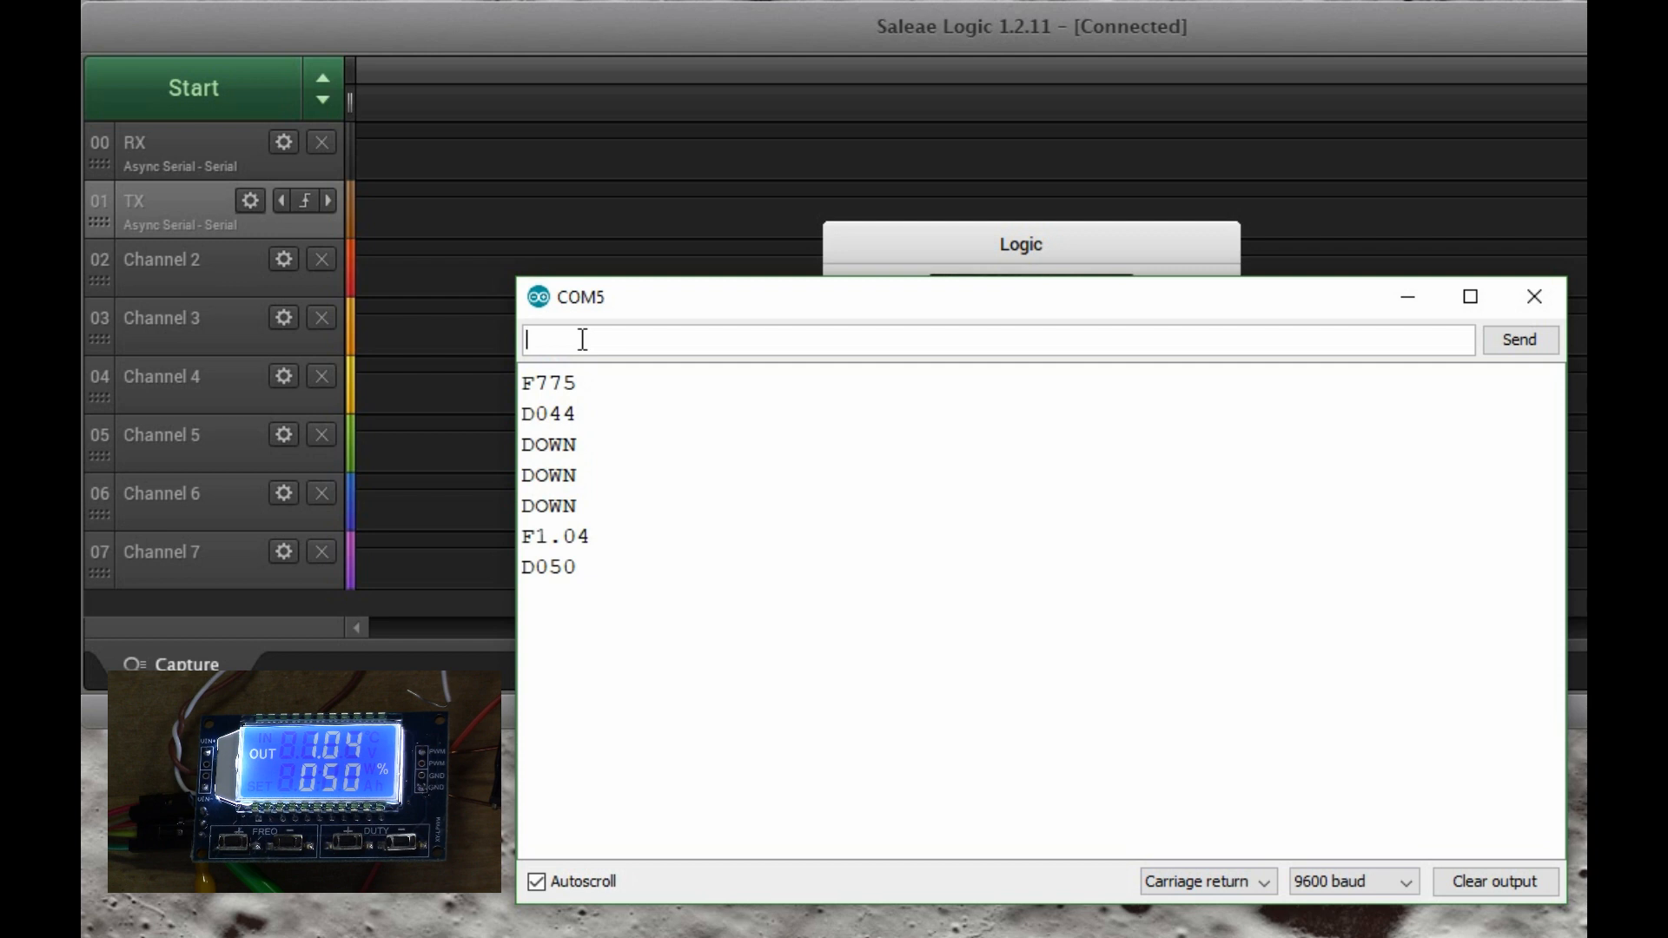
pyautogui.click(193, 87)
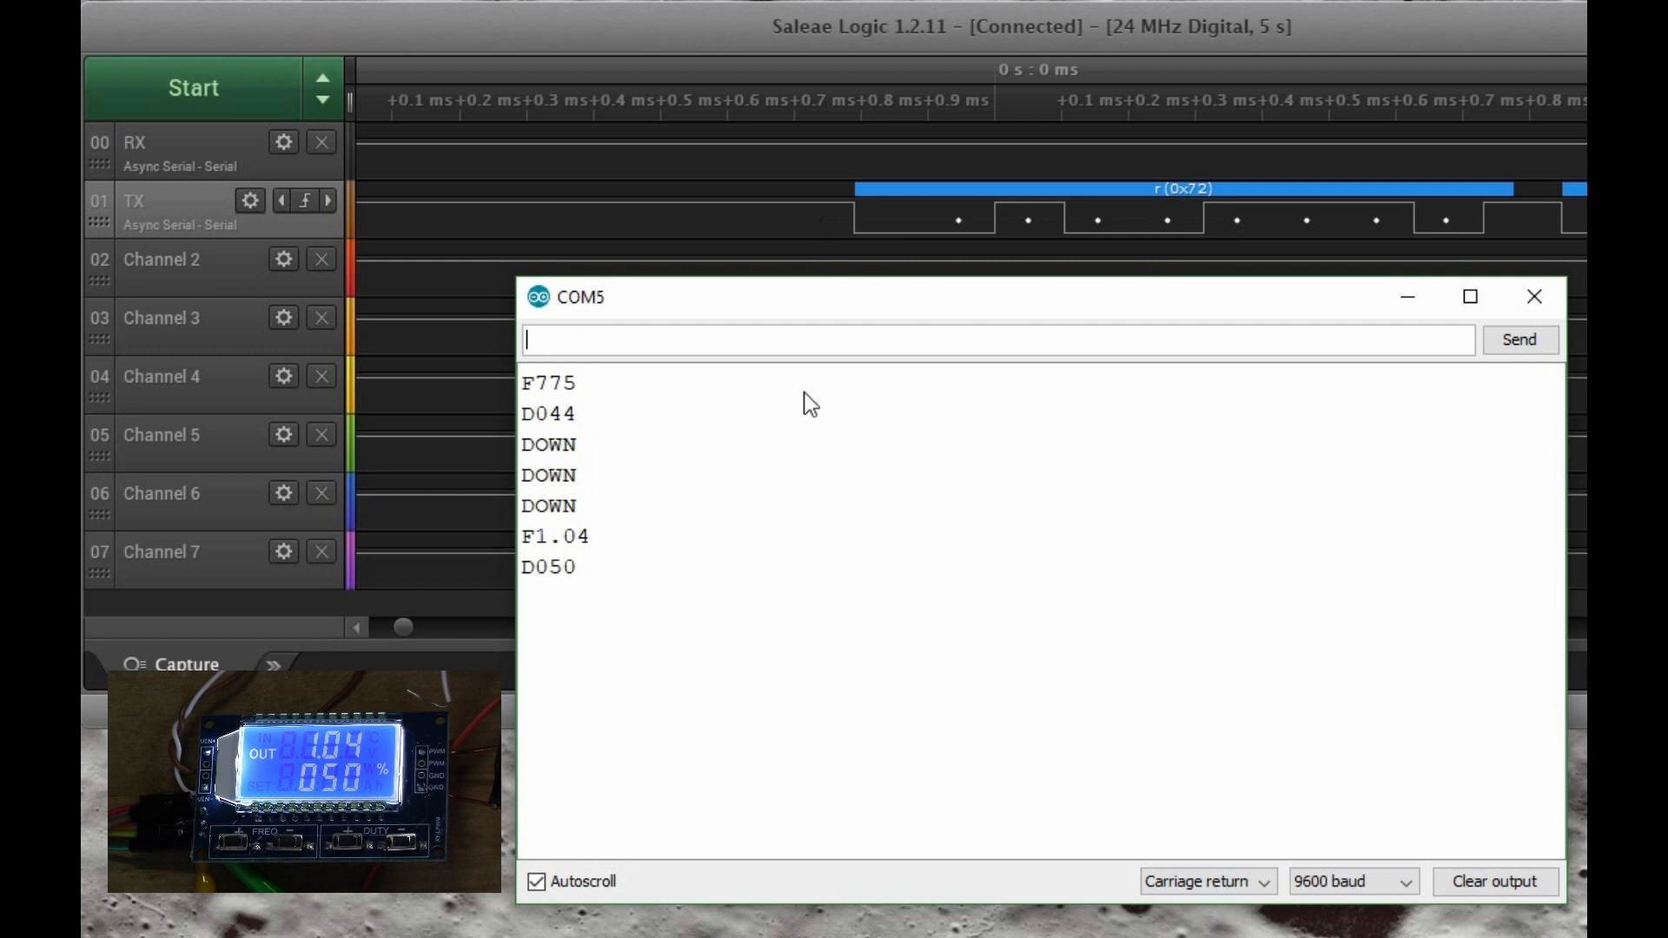
# Bring the logic capture forward to see TX decoded as r, e, a, d.
pyautogui.click(1495, 881)
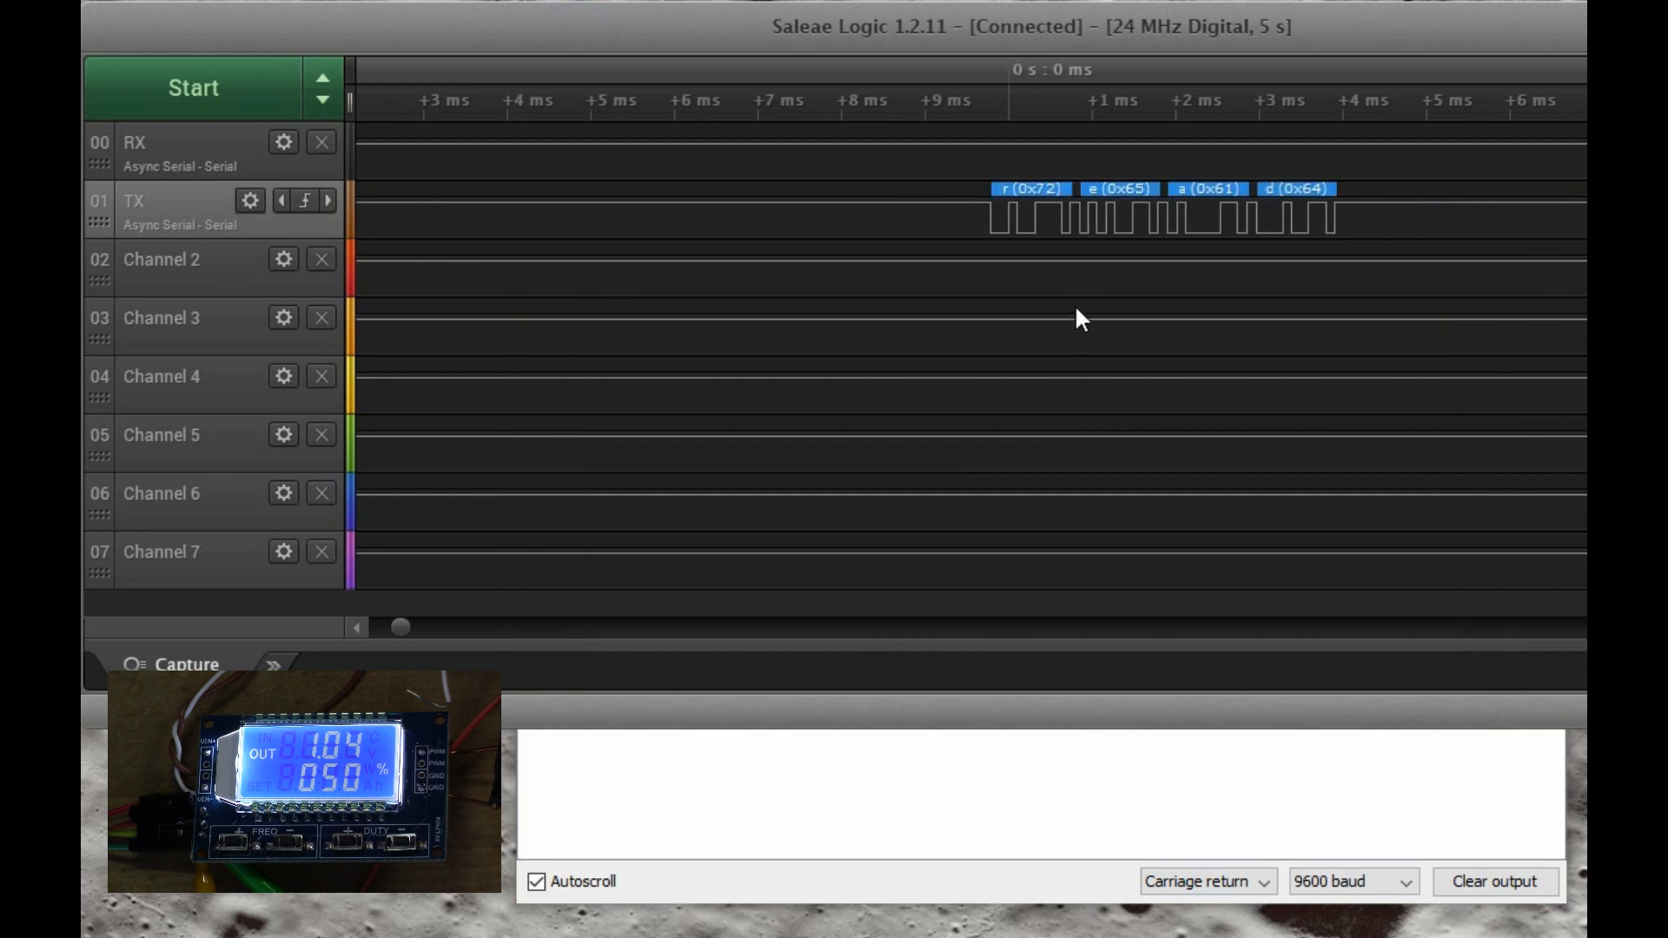
pyautogui.moveTo(1042, 301)
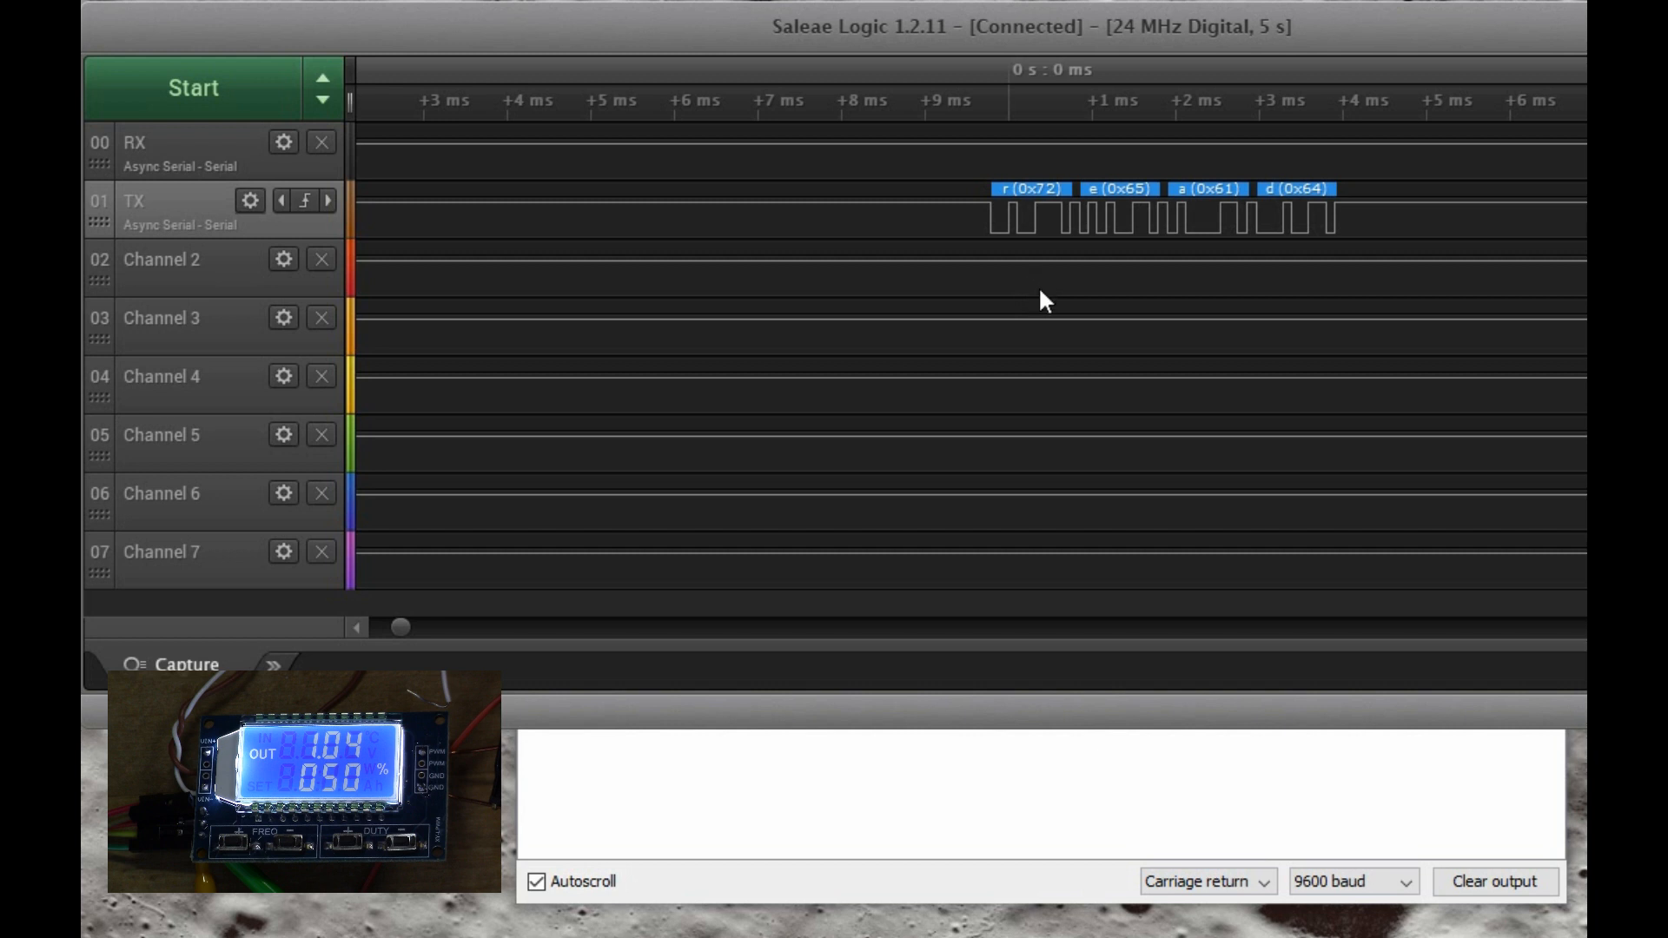
pyautogui.moveTo(1366, 287)
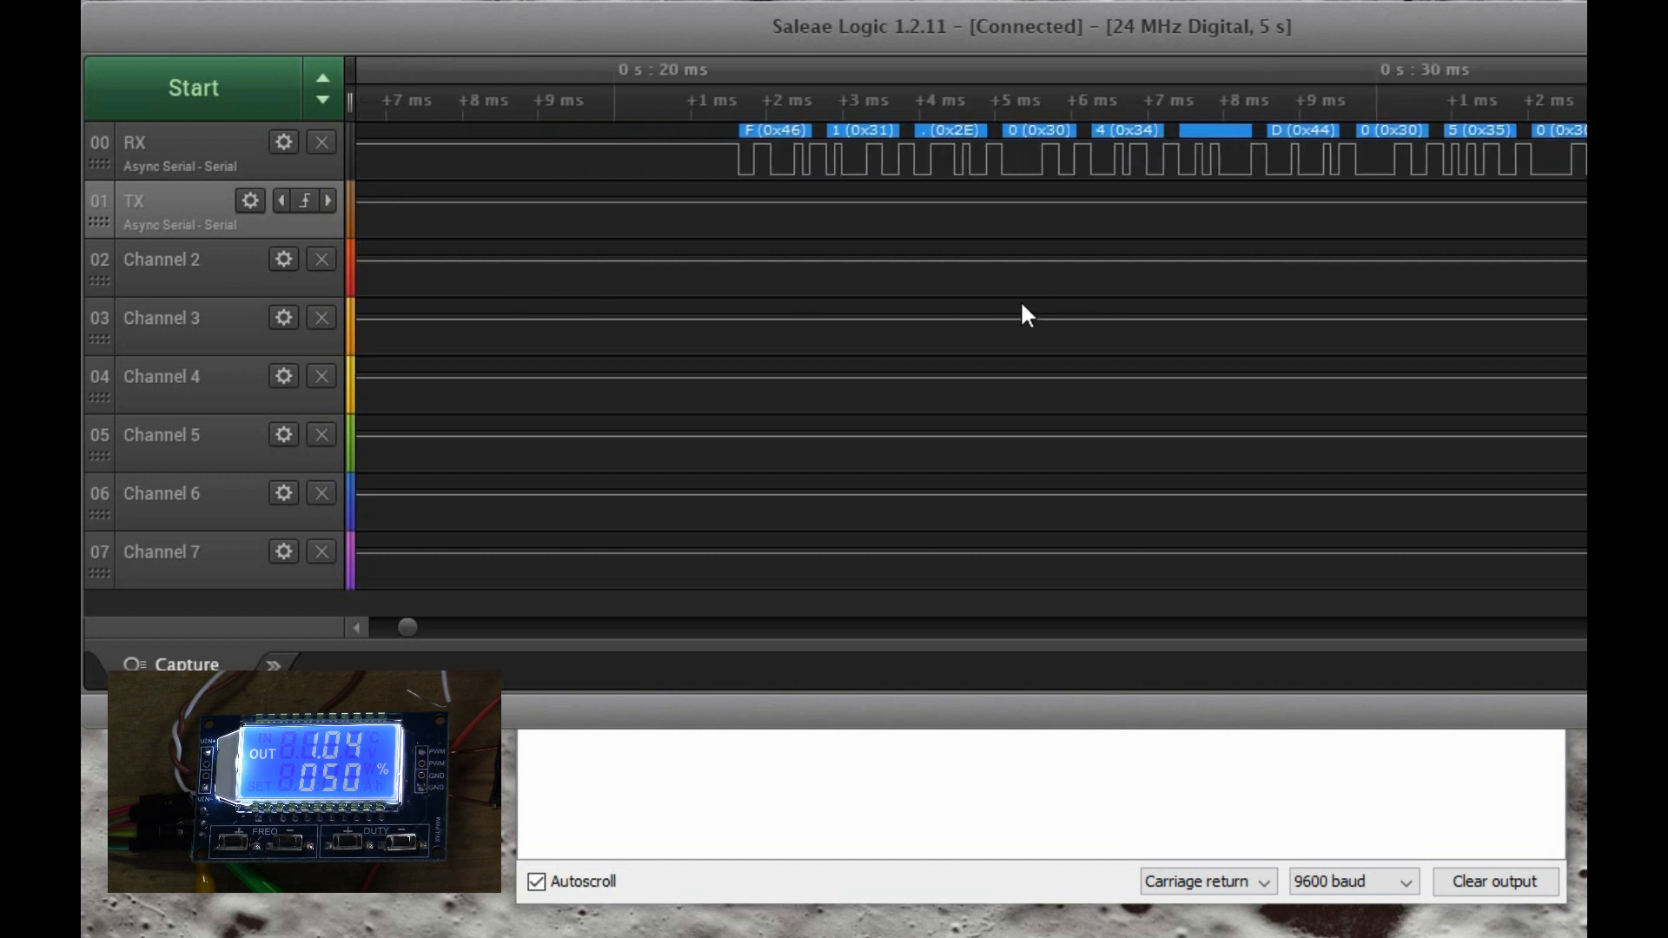
# Scroll the timeline to the RX reply decoded as F1.04 and D050 with newlines.
pyautogui.hscroll(-3)
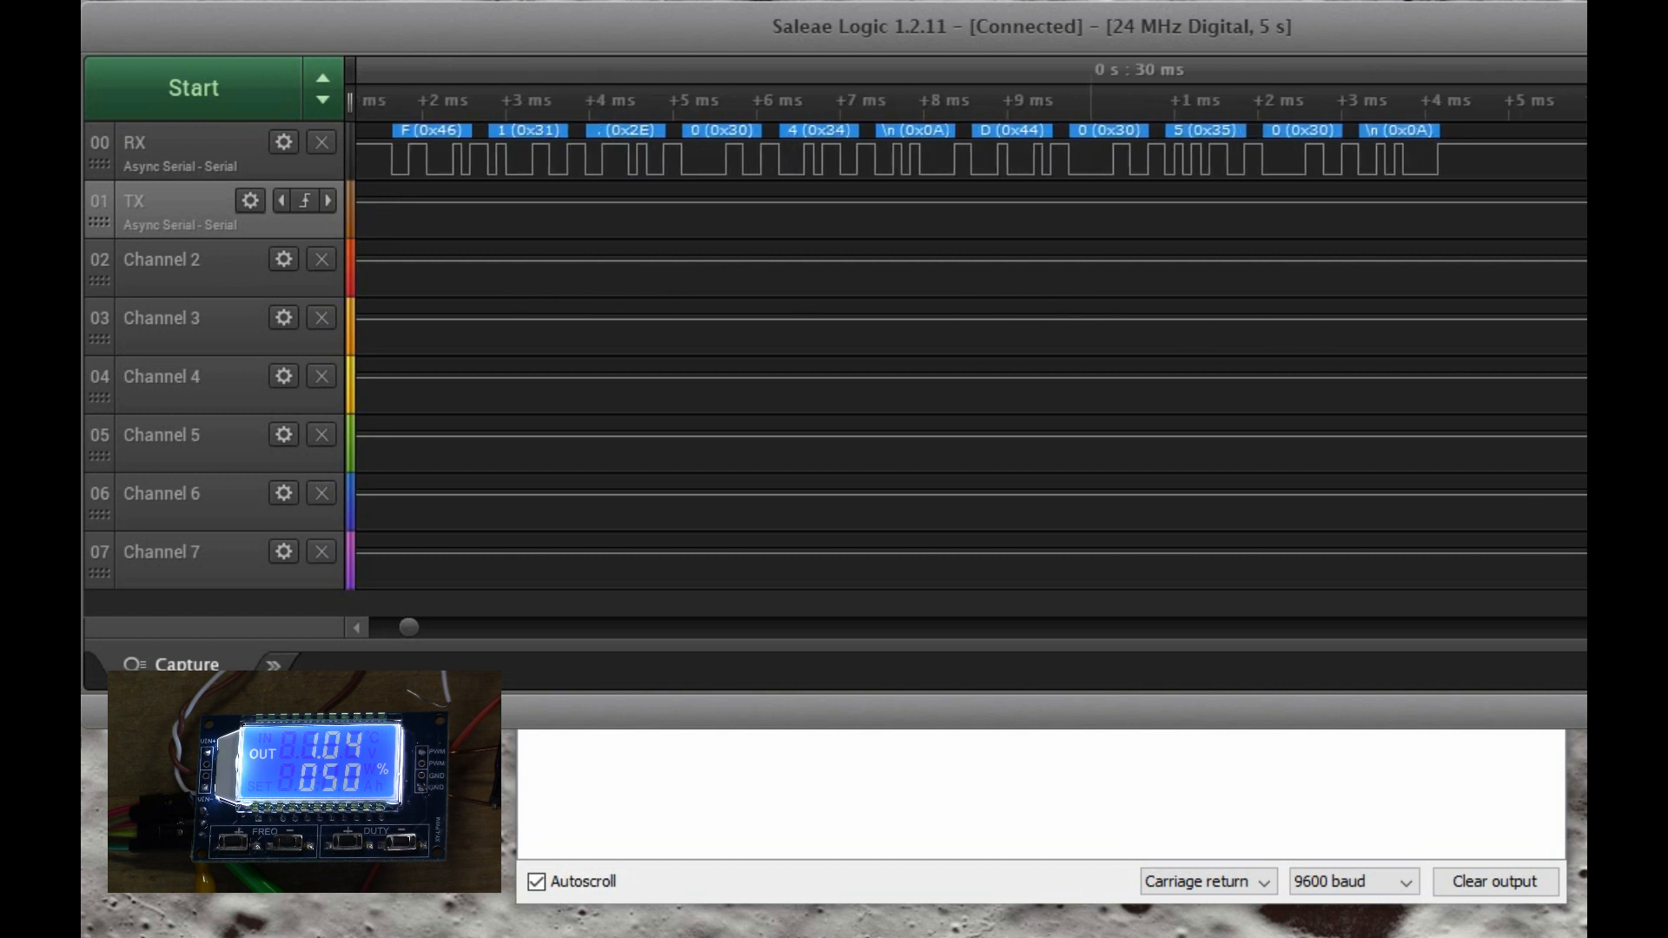
pyautogui.moveTo(473, 243)
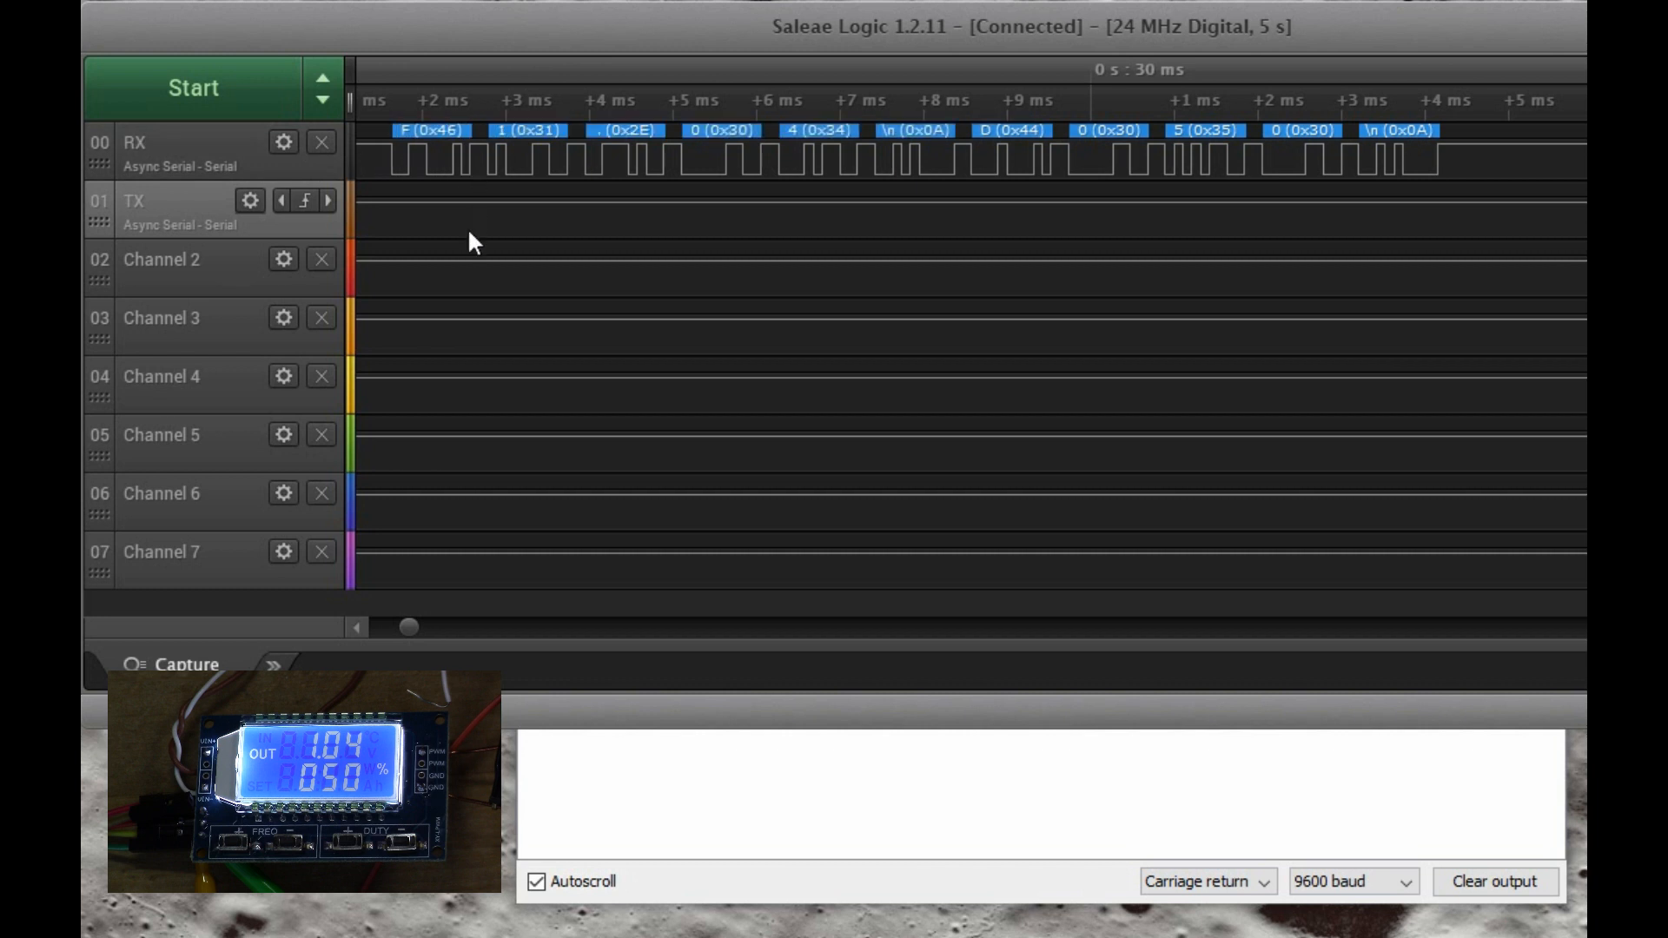
pyautogui.moveTo(879, 233)
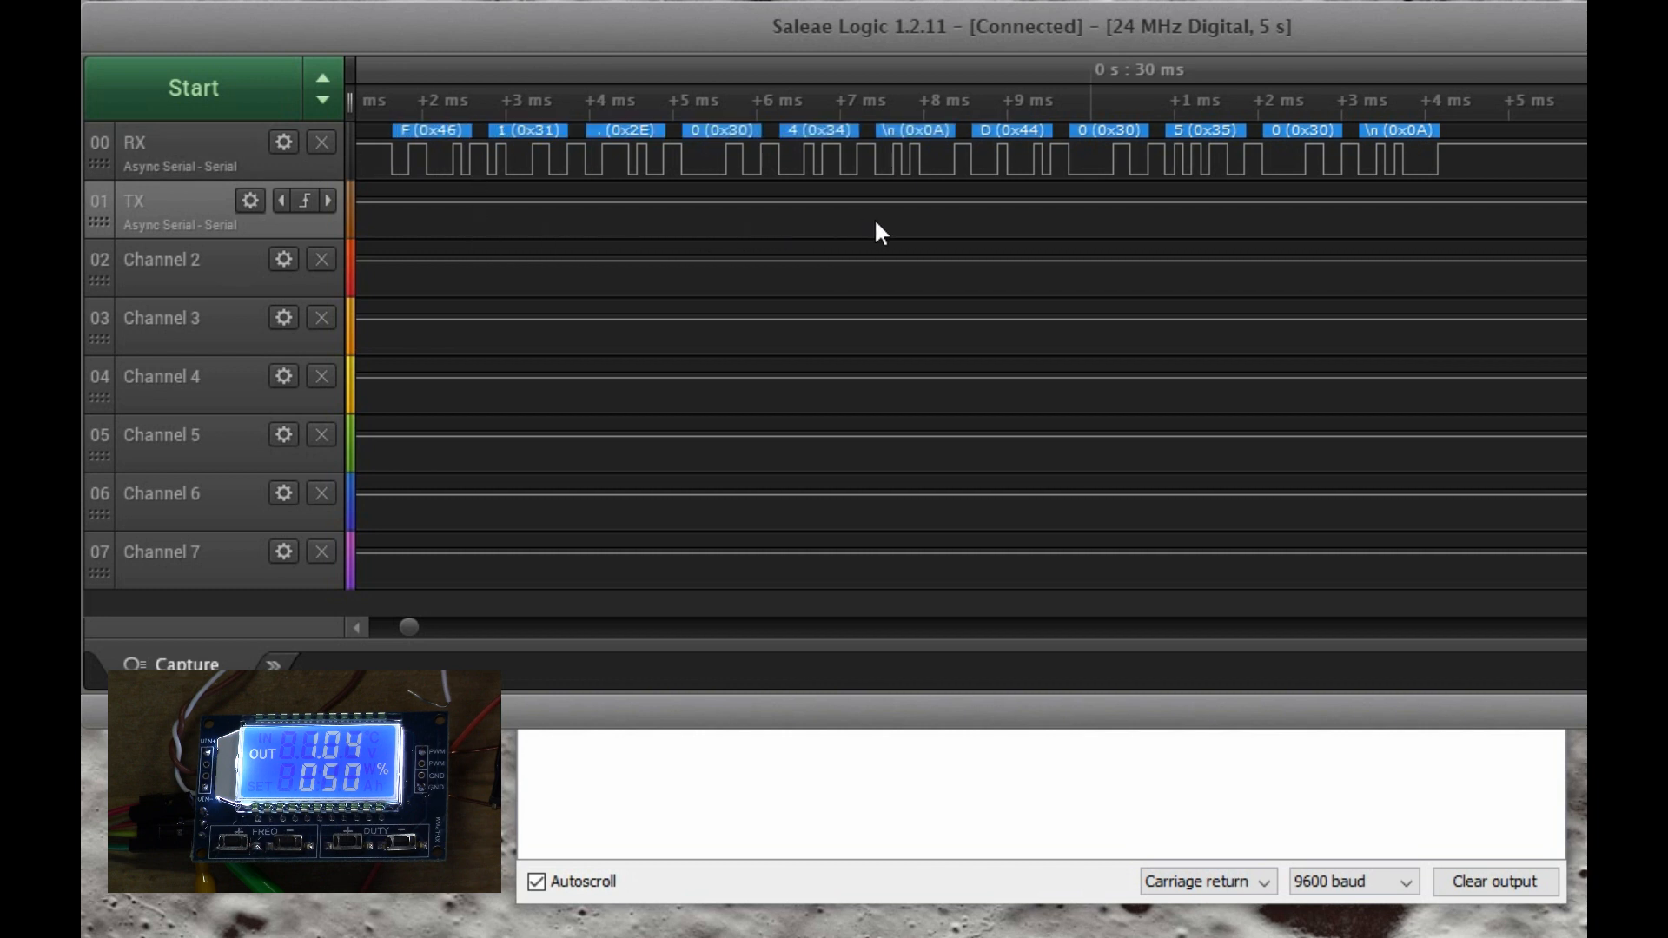
pyautogui.moveTo(1034, 245)
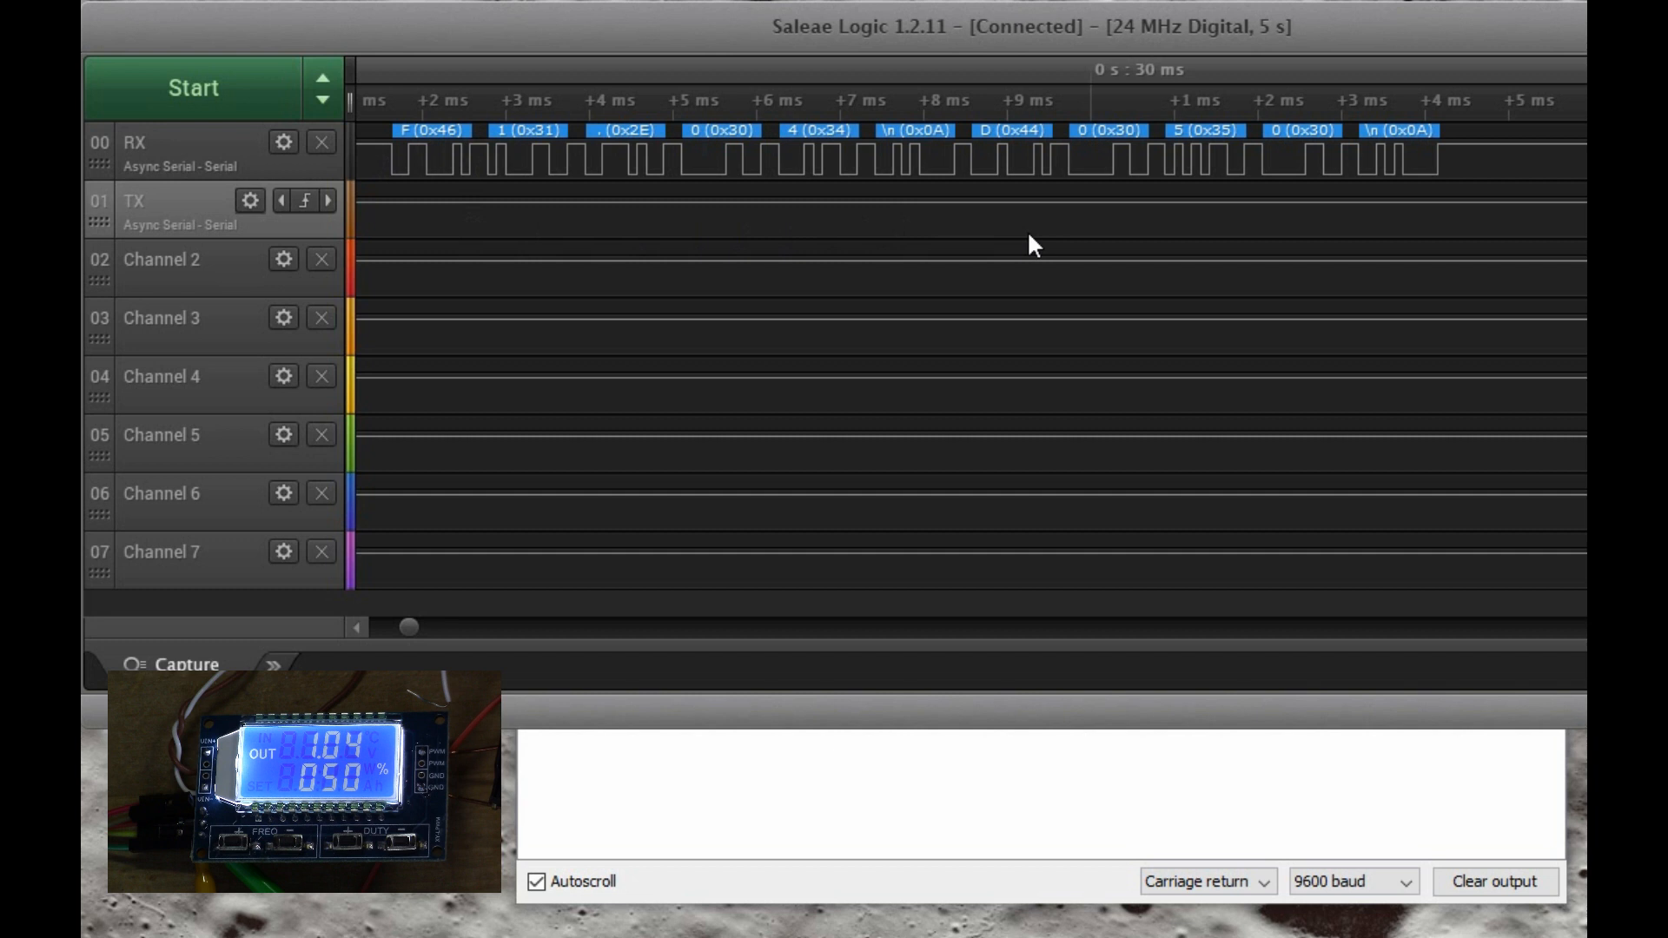
pyautogui.moveTo(1132, 252)
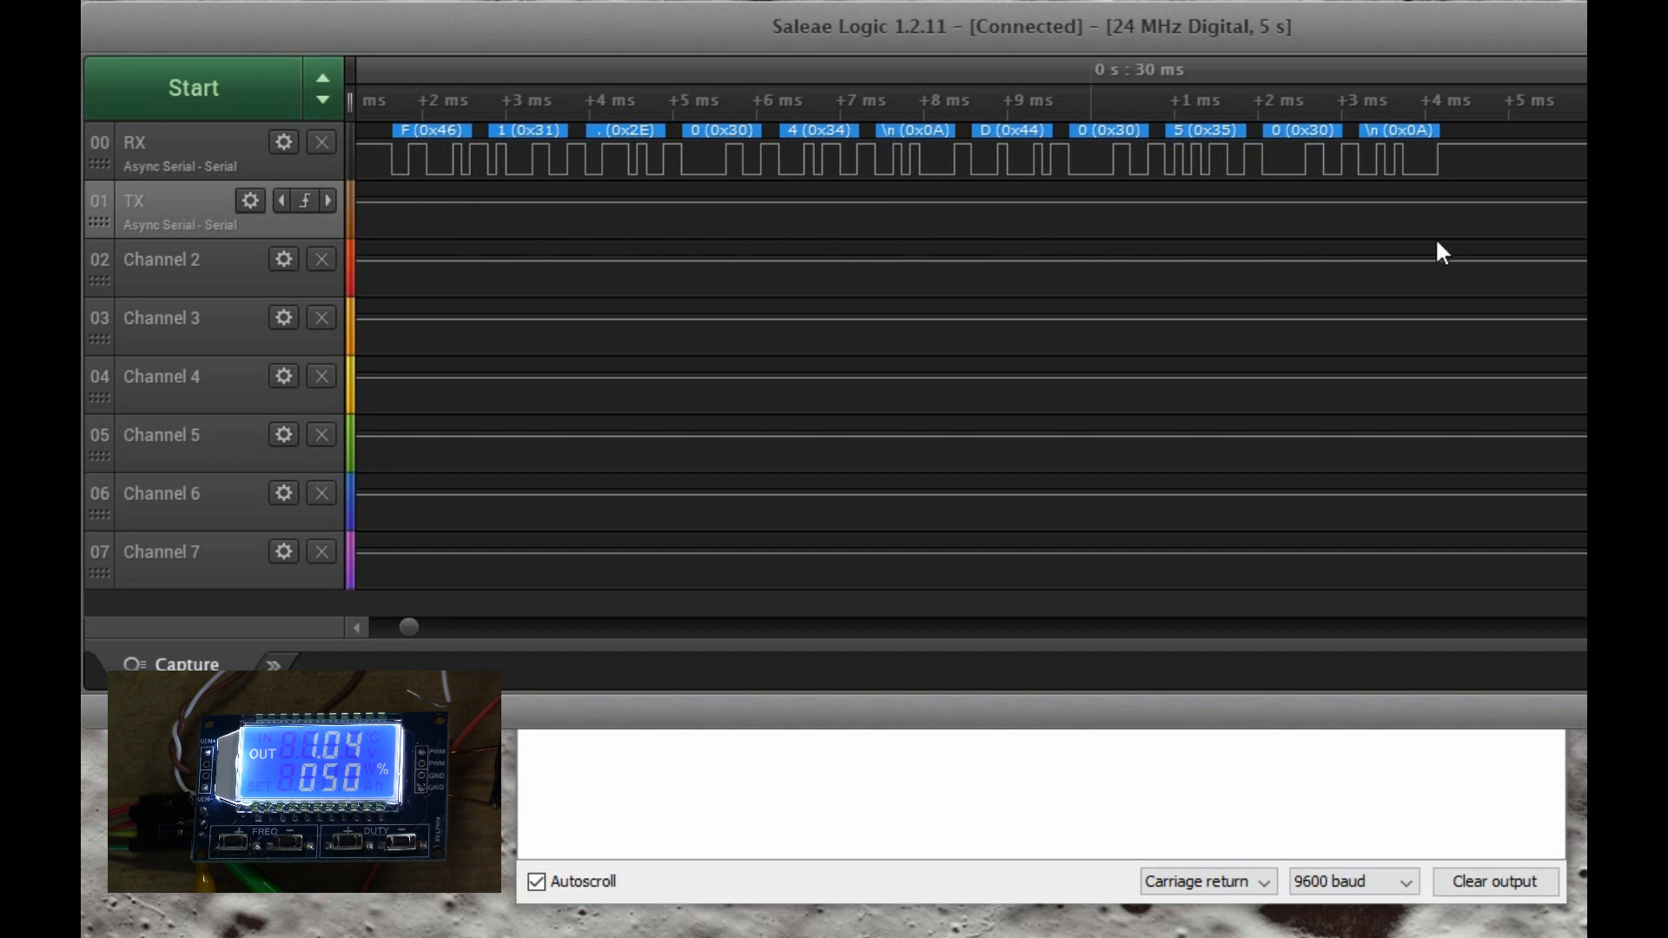
pyautogui.moveTo(742, 264)
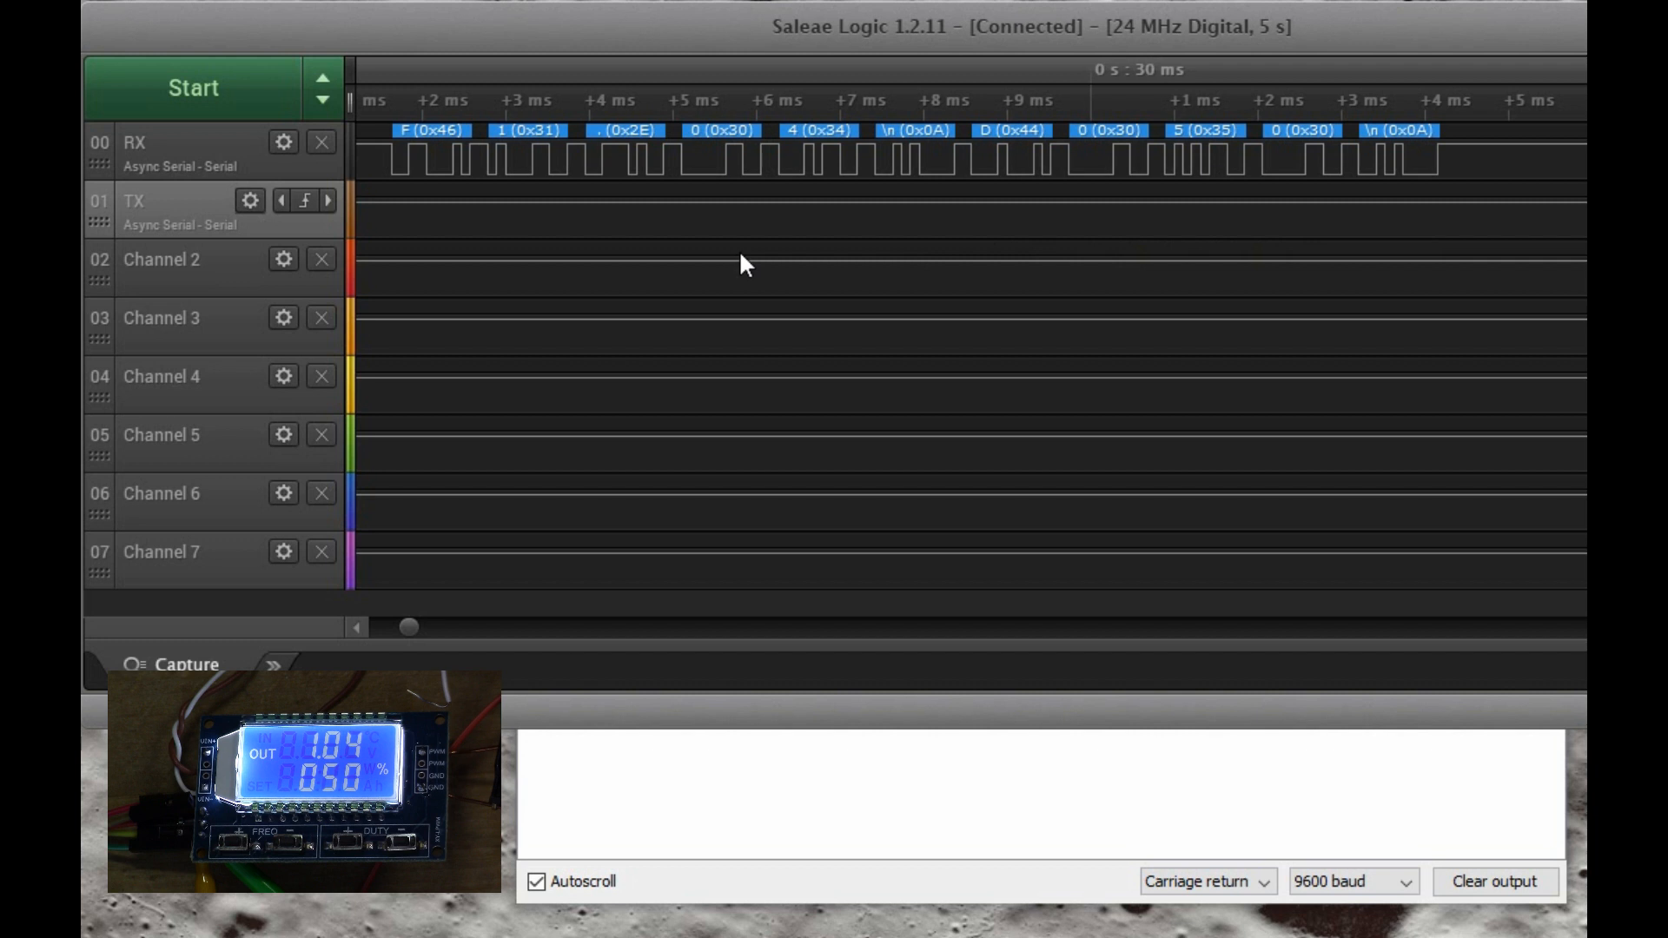
pyautogui.moveTo(740, 264)
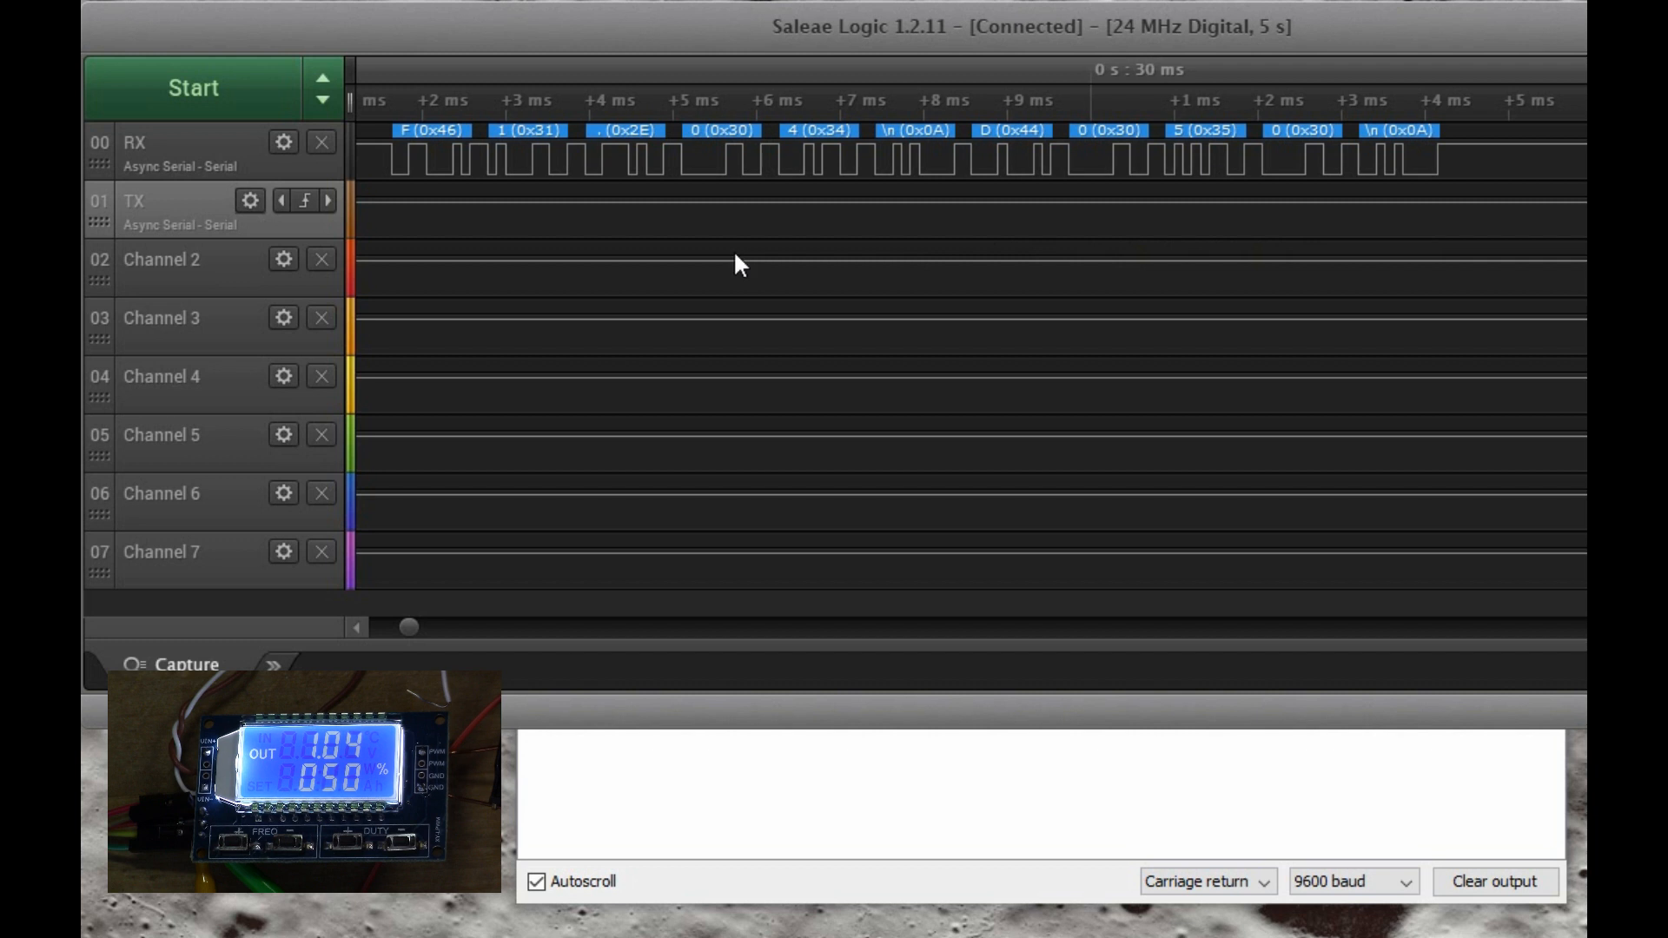
pyautogui.moveTo(748, 267)
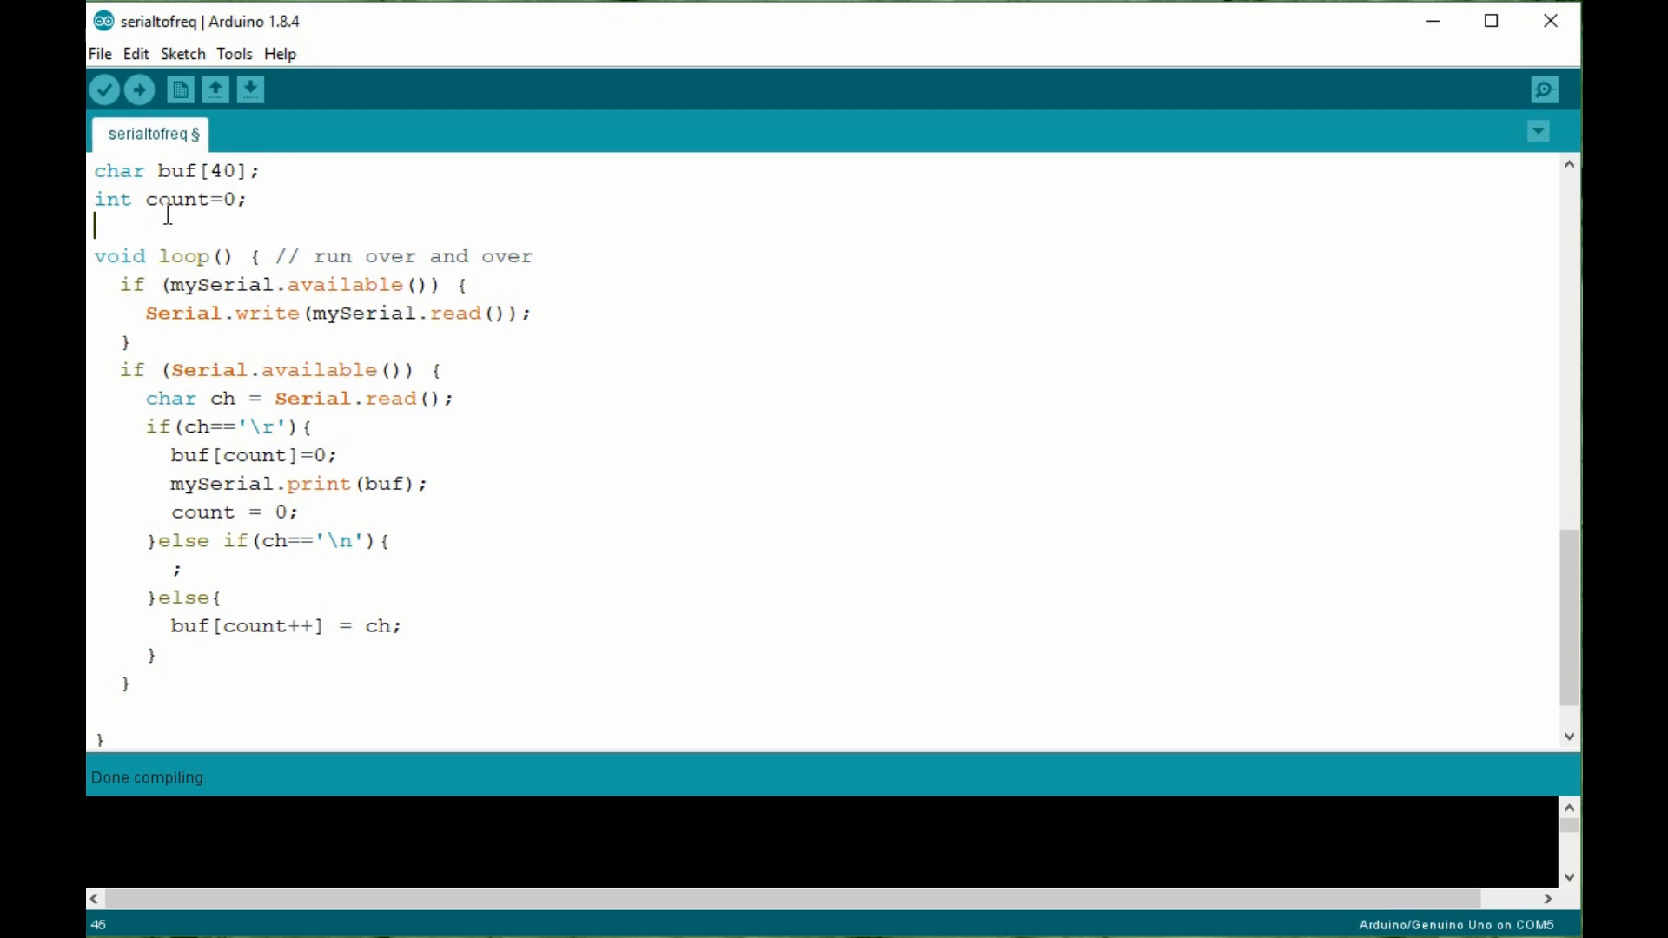
pyautogui.moveTo(199, 224)
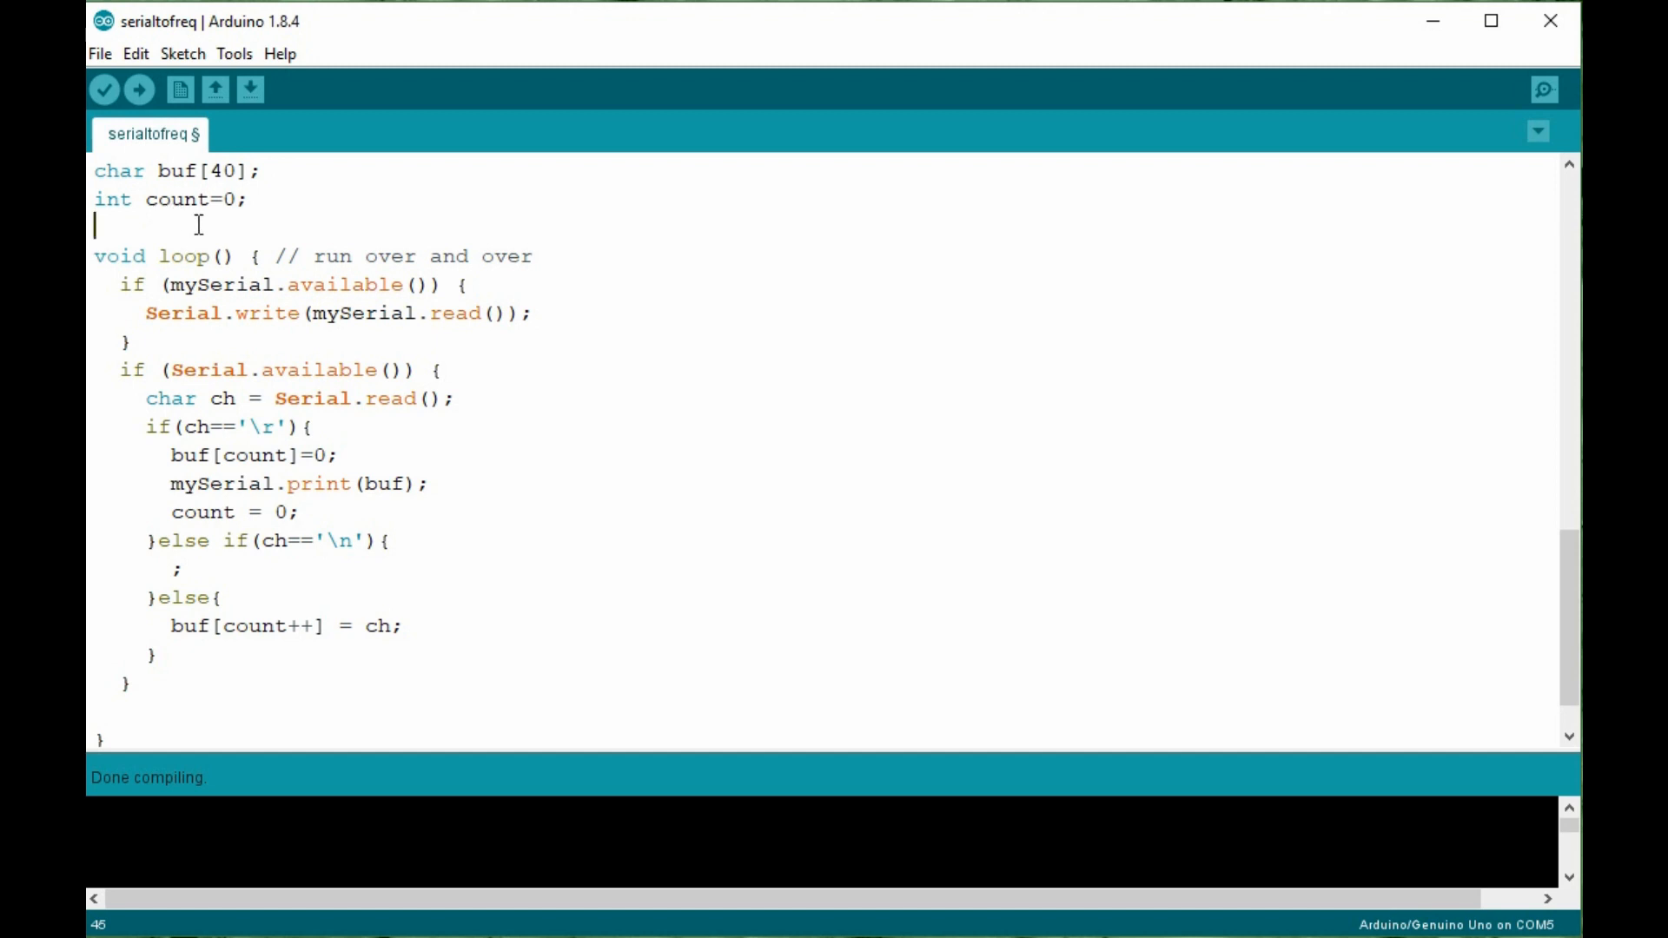
pyautogui.moveTo(217, 348)
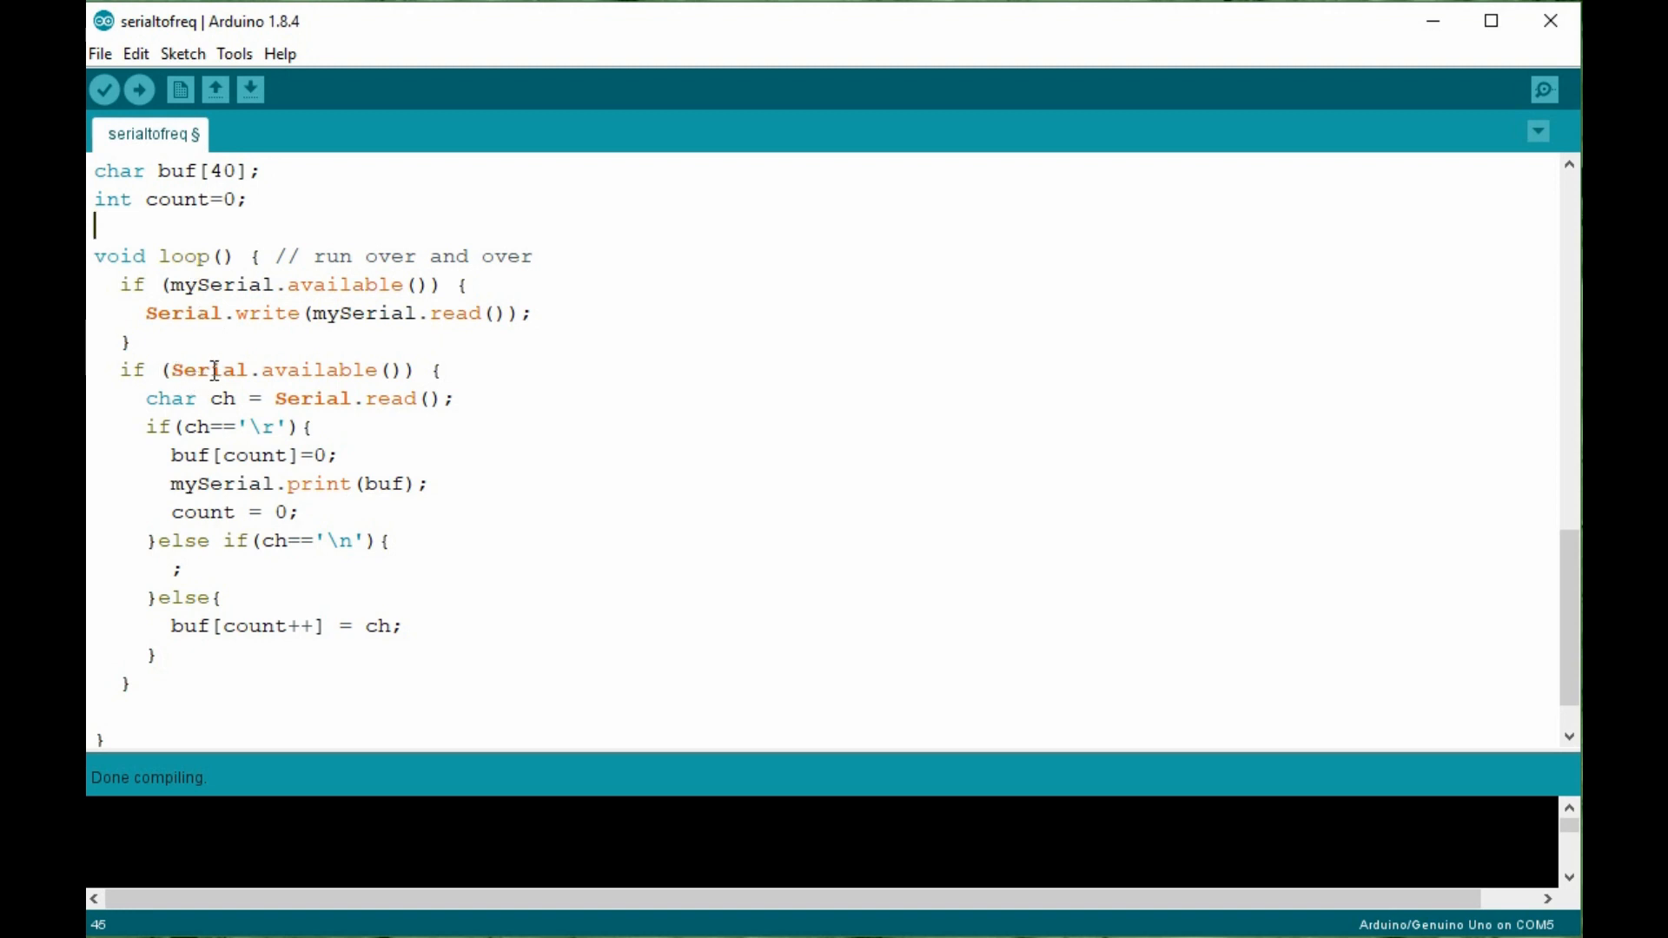
# Highlight the Serial.available() check in the serialtofreq loop code.
pyautogui.doubleClick(188, 370)
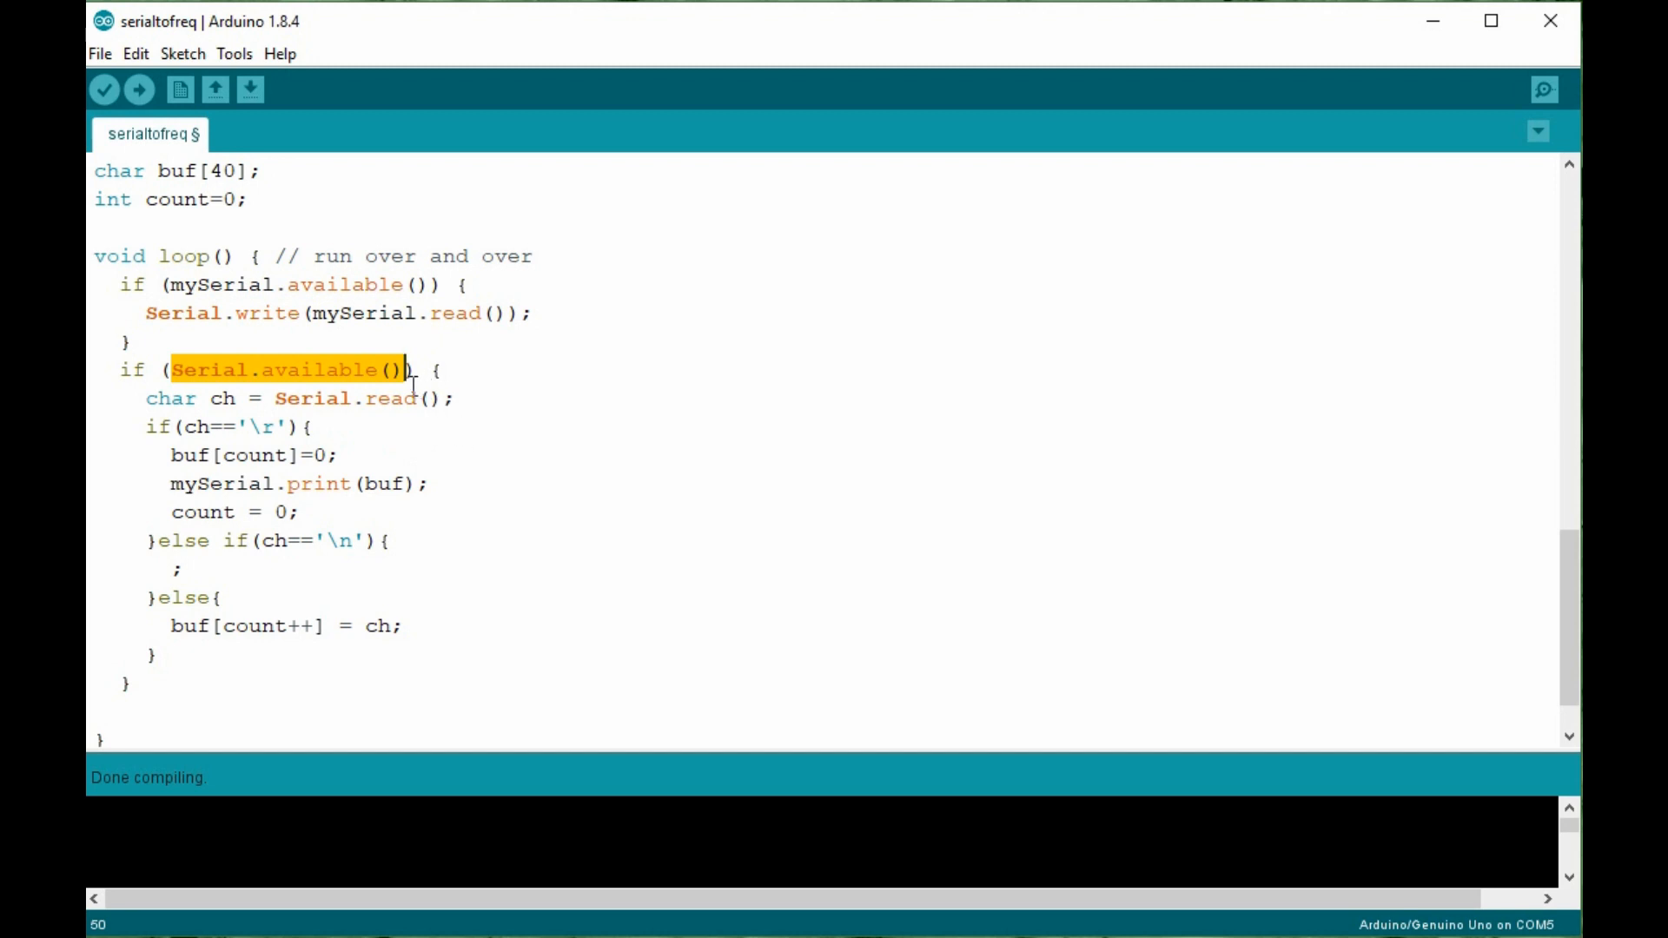
pyautogui.moveTo(307, 379)
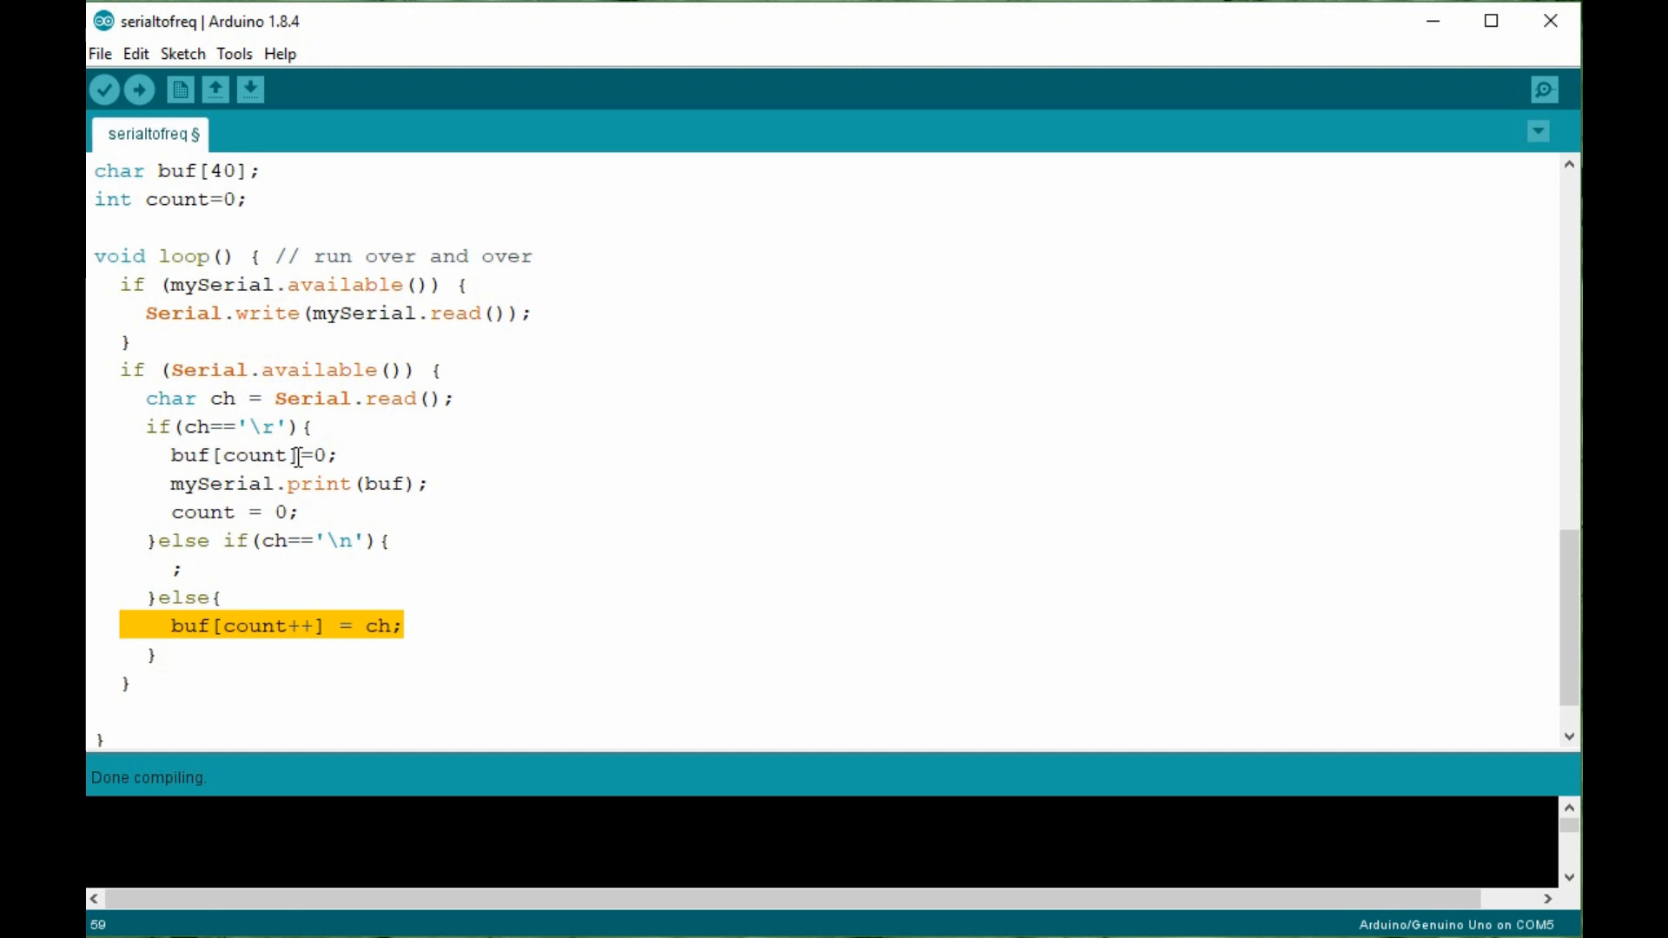
pyautogui.click(329, 456)
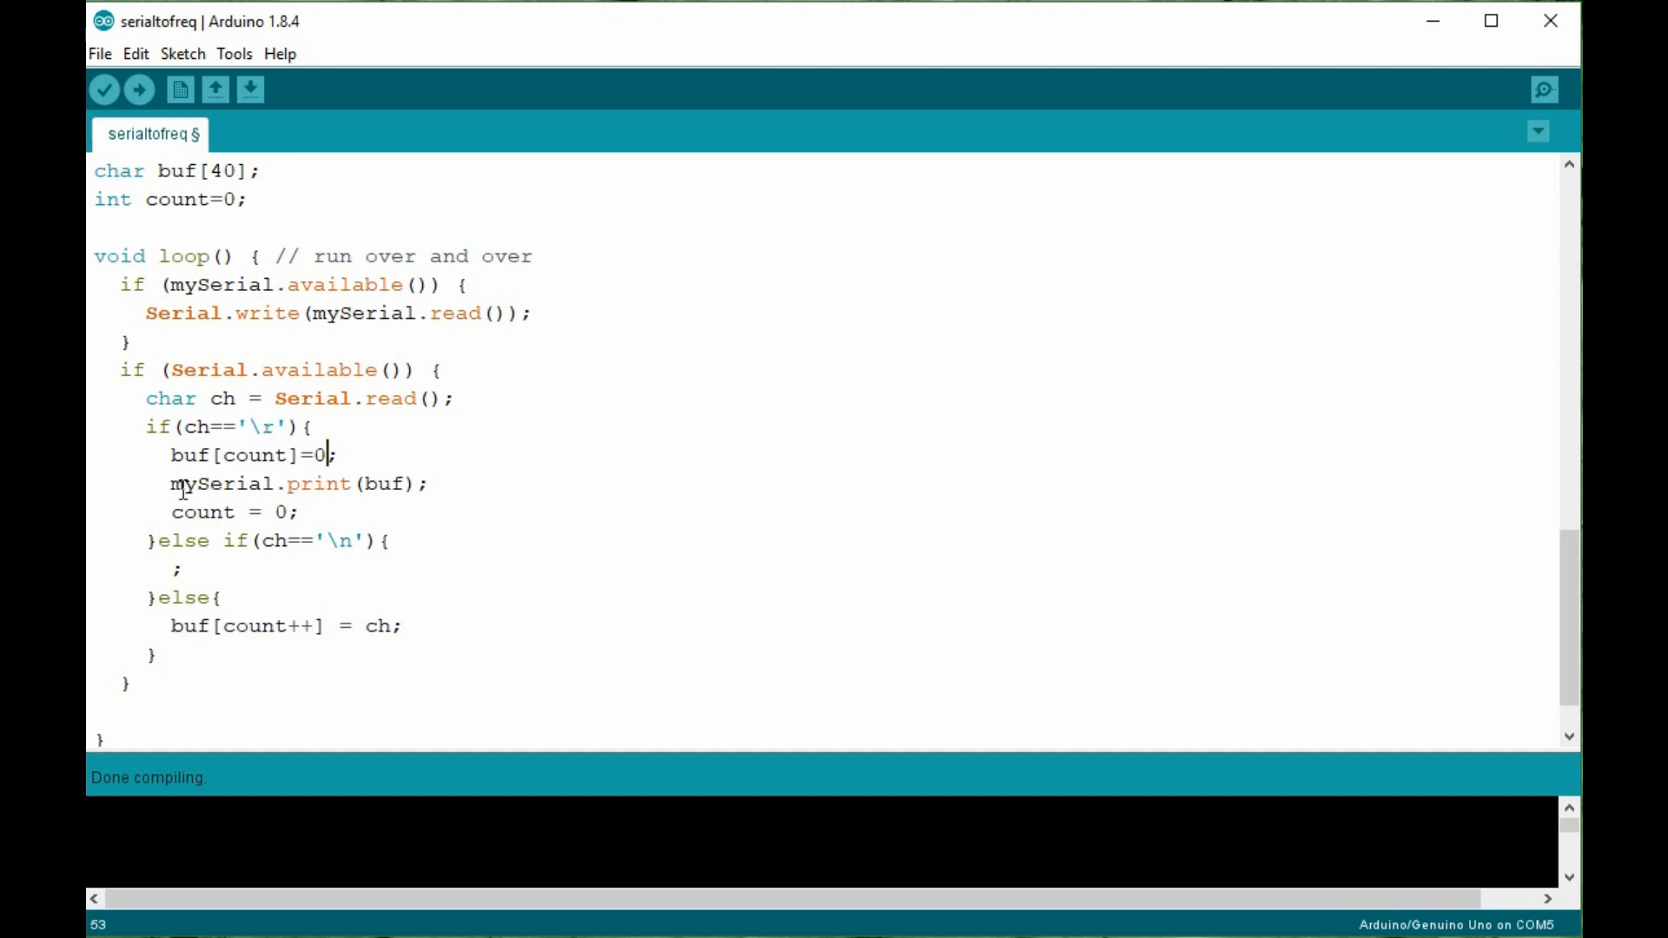
pyautogui.tripleClick(292, 483)
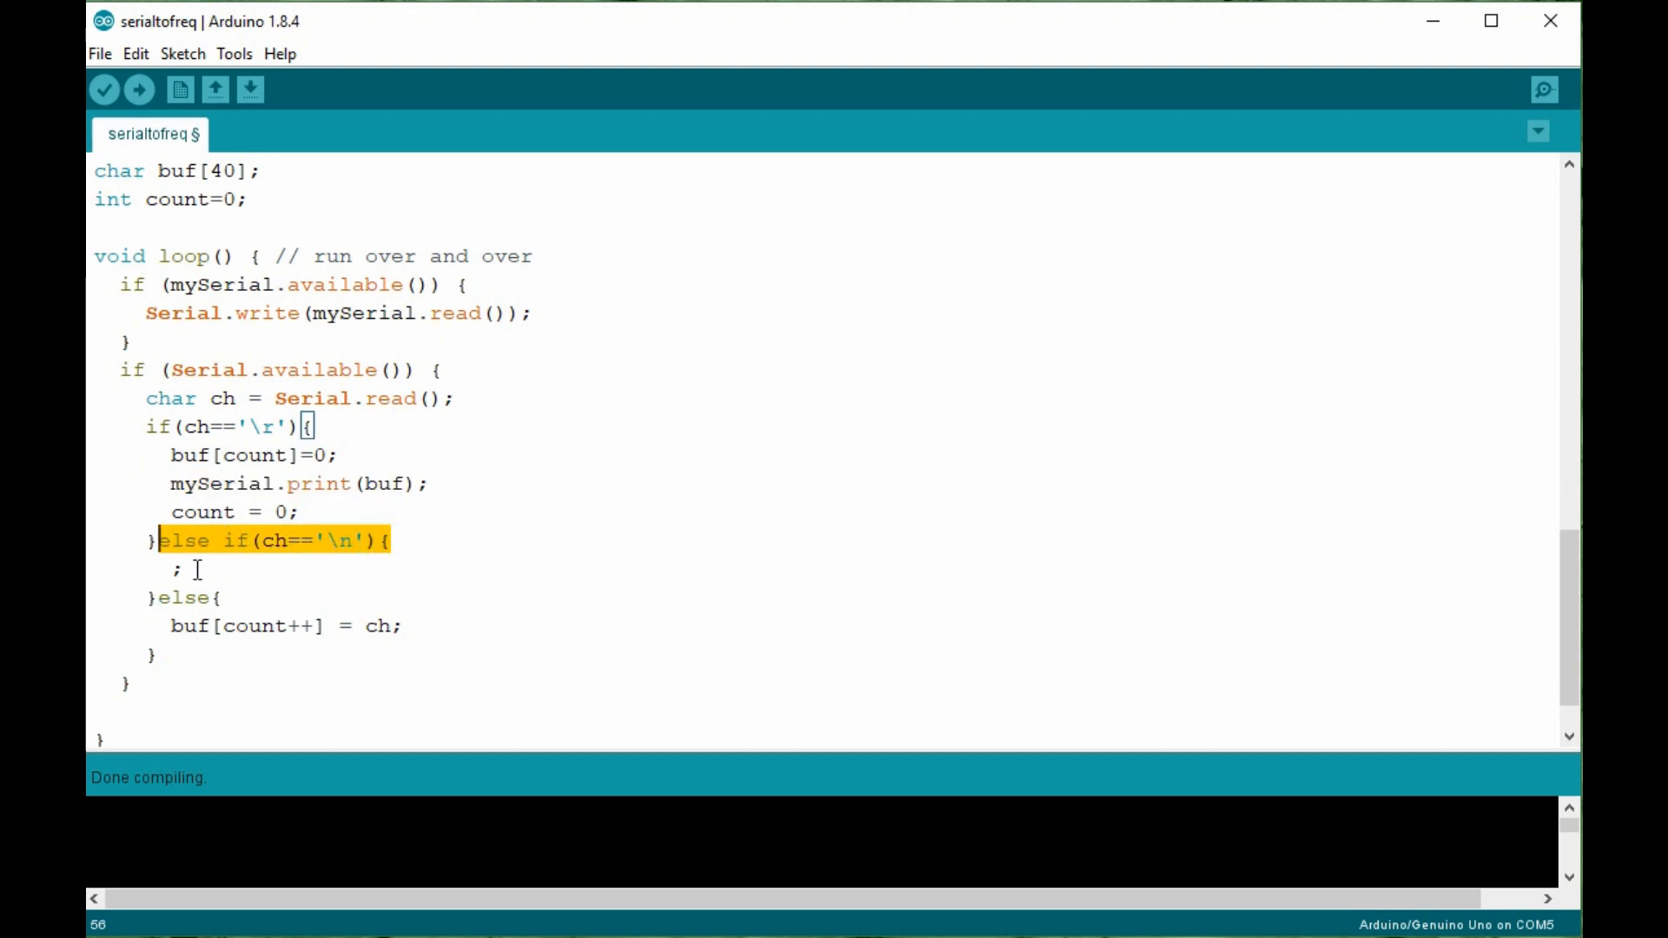
pyautogui.click(197, 566)
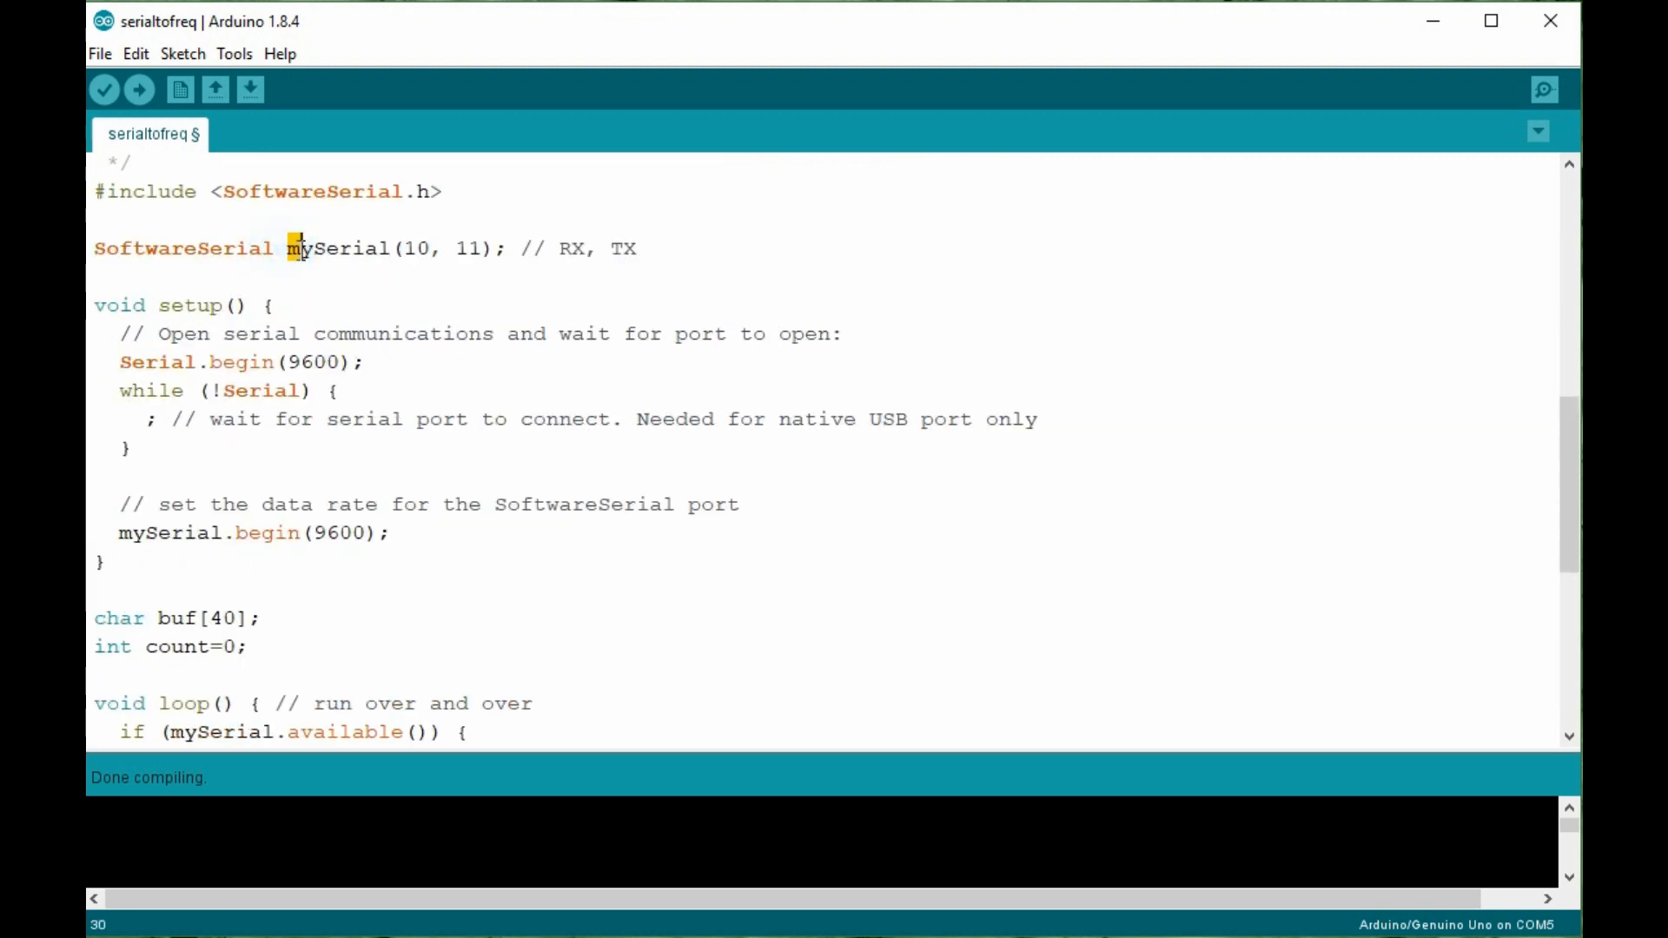
pyautogui.moveTo(285, 249); pyautogui.dragTo(499, 249)
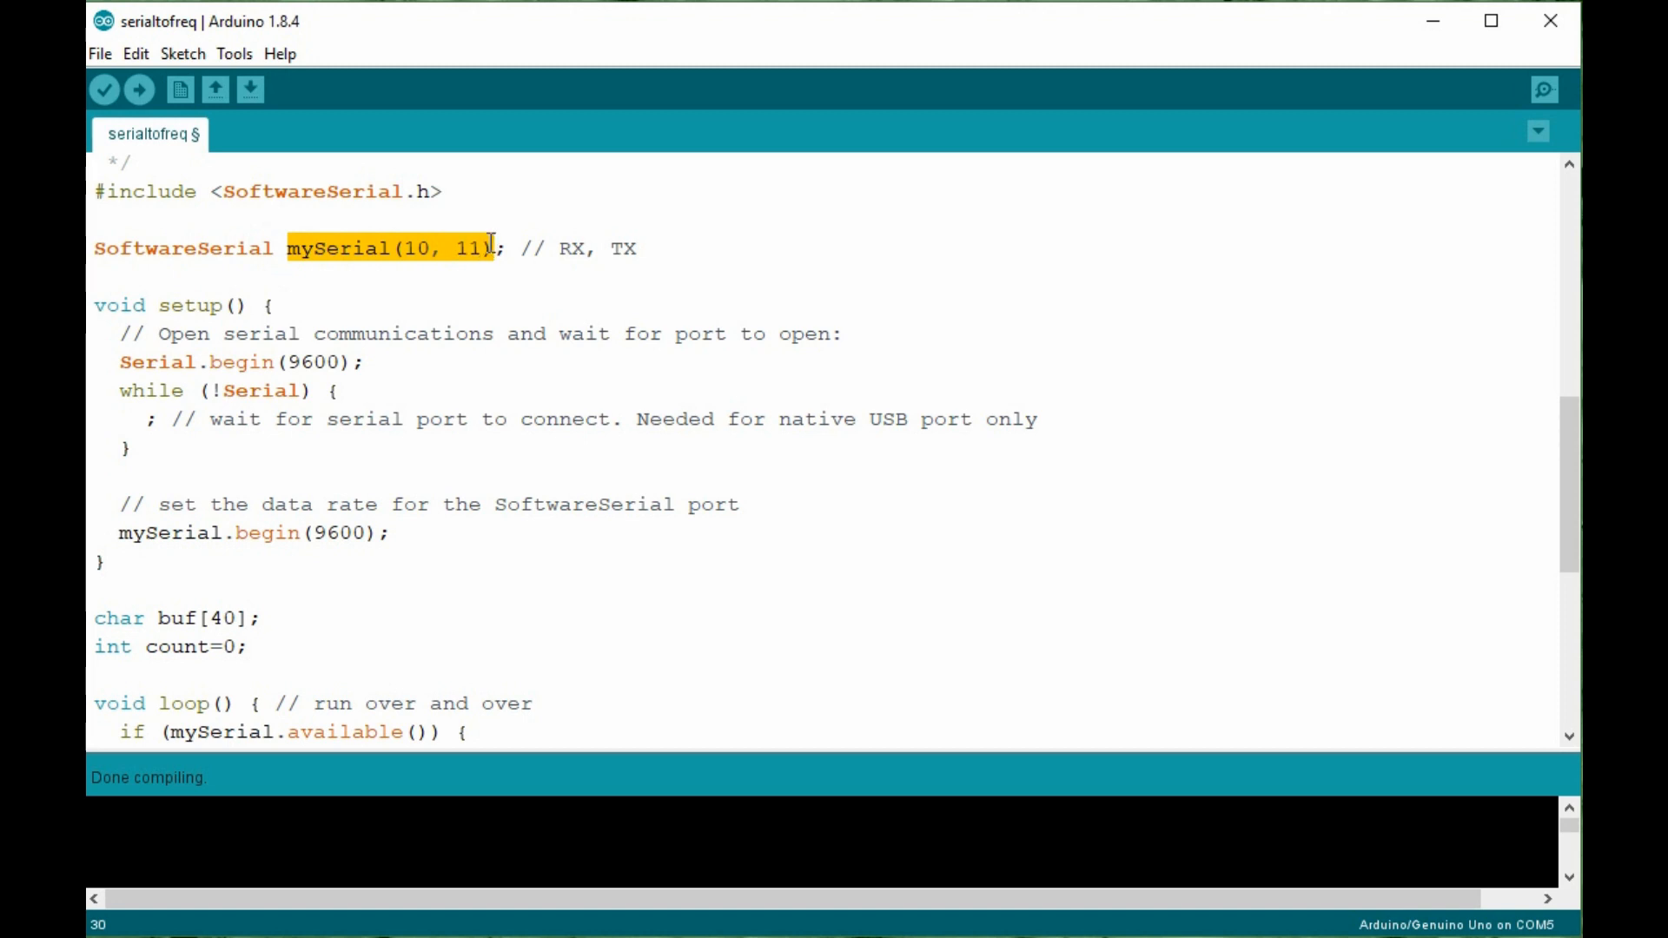